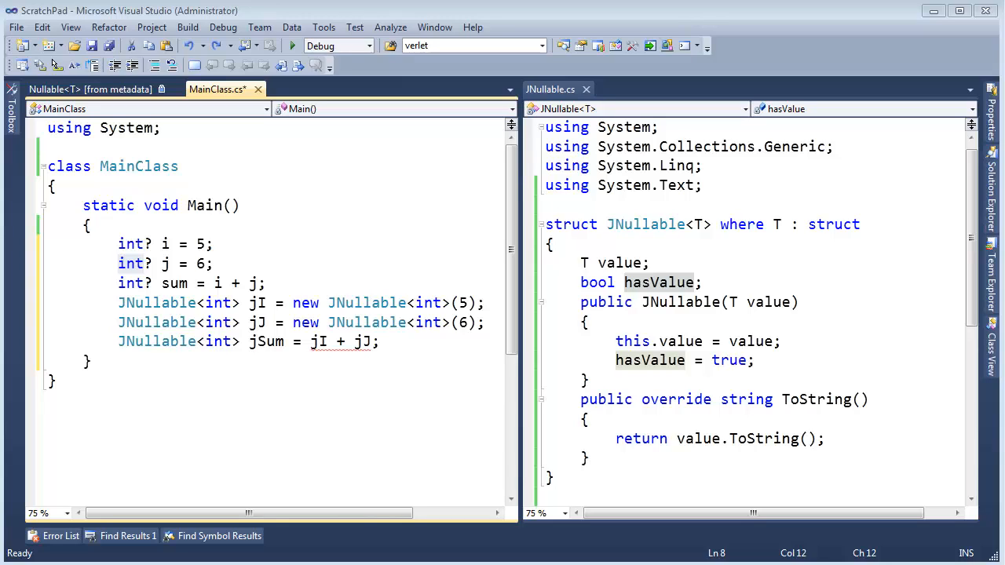
{"action": "mouse_move", "coordinate": [361, 472]}
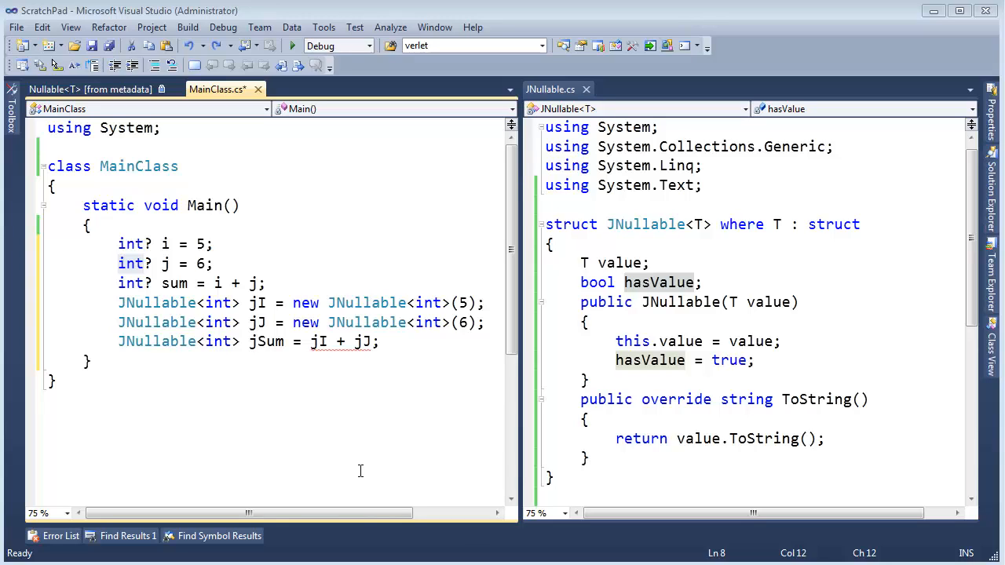
{"action": "mouse_move", "coordinate": [130, 244]}
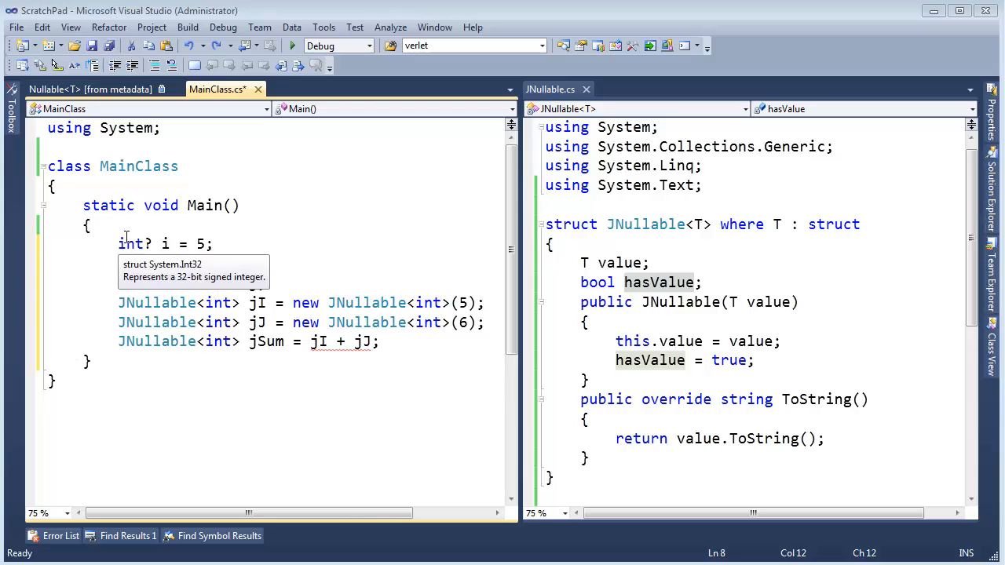
- Declare j as Nullable<int> j = 6 and highlight the JNullable<int> expression on the jI line
{"action": "type", "text": "int? j = 6;"}
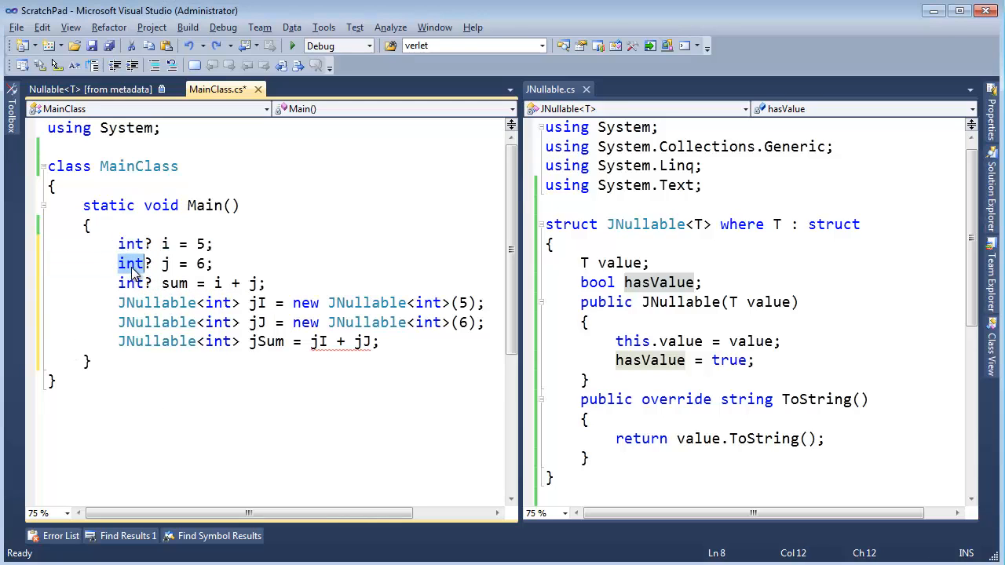
{"action": "type", "text": "Nullable"}
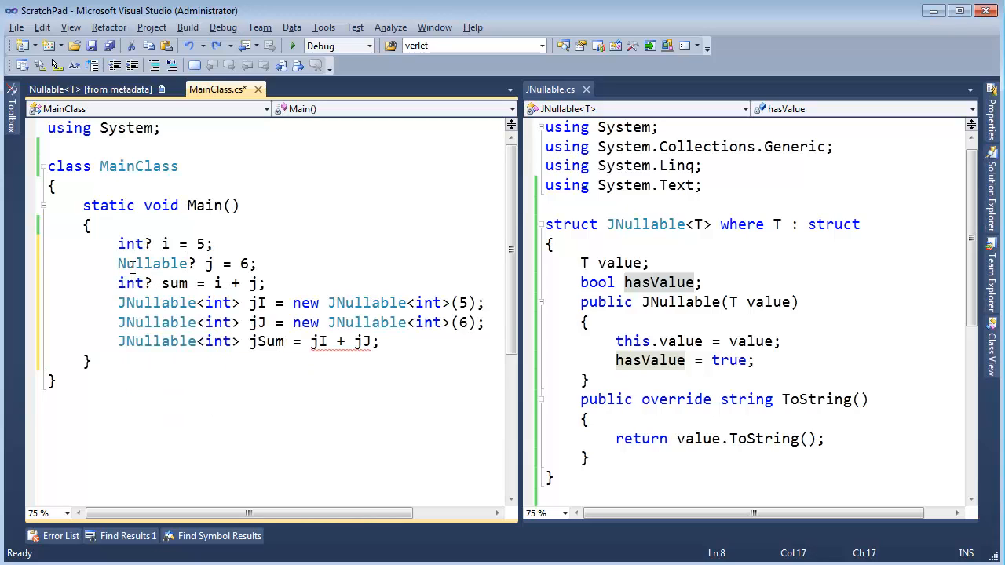
{"action": "type", "text": "<int>"}
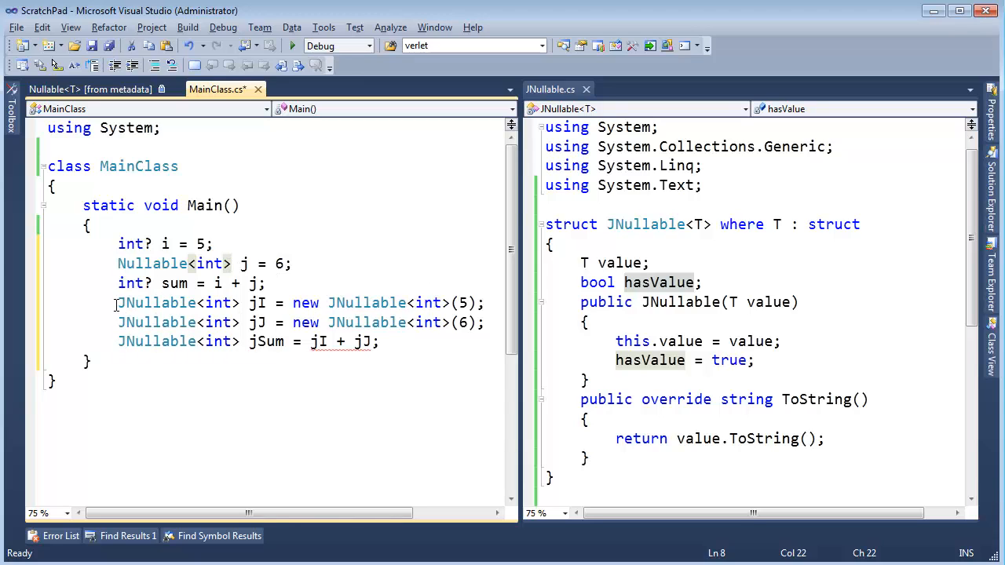
{"action": "left_click_drag", "start_coordinate": [117, 302], "coordinate": [483, 322]}
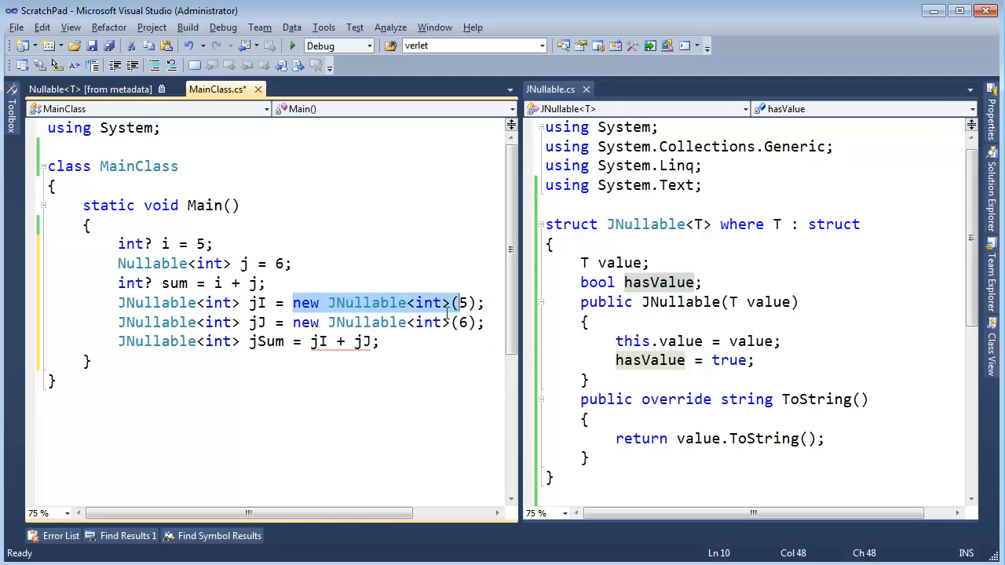
- Clear the highlight and point out the JNullable type on the jI line
{"action": "left_click", "coordinate": [463, 303]}
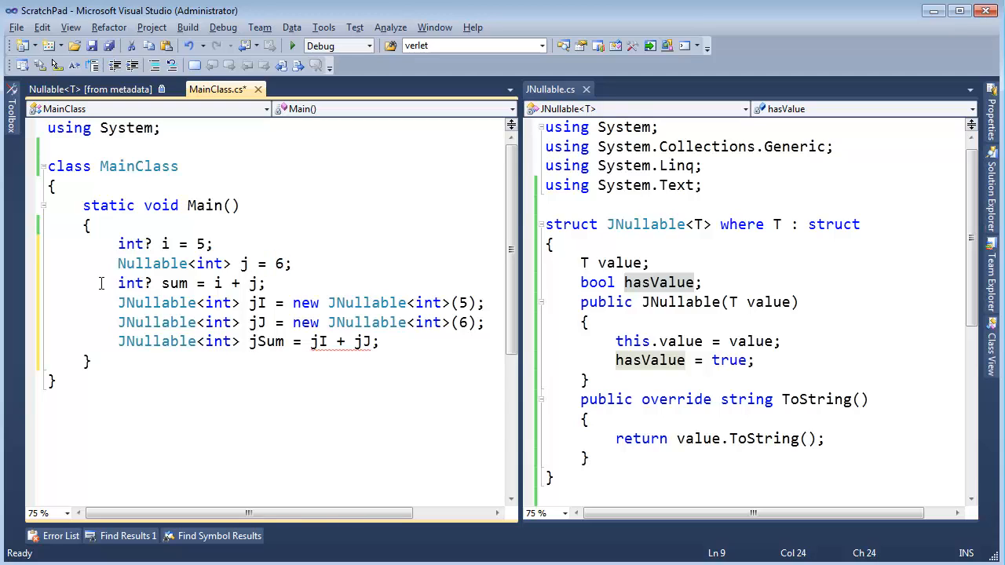
{"action": "left_click_drag", "start_coordinate": [117, 283], "coordinate": [267, 283]}
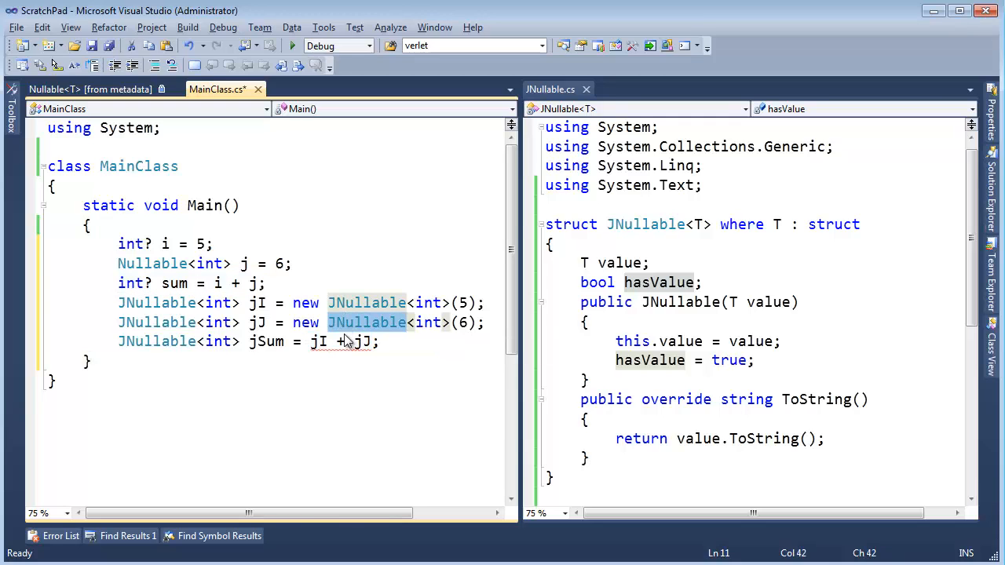
{"action": "mouse_move", "coordinate": [336, 342]}
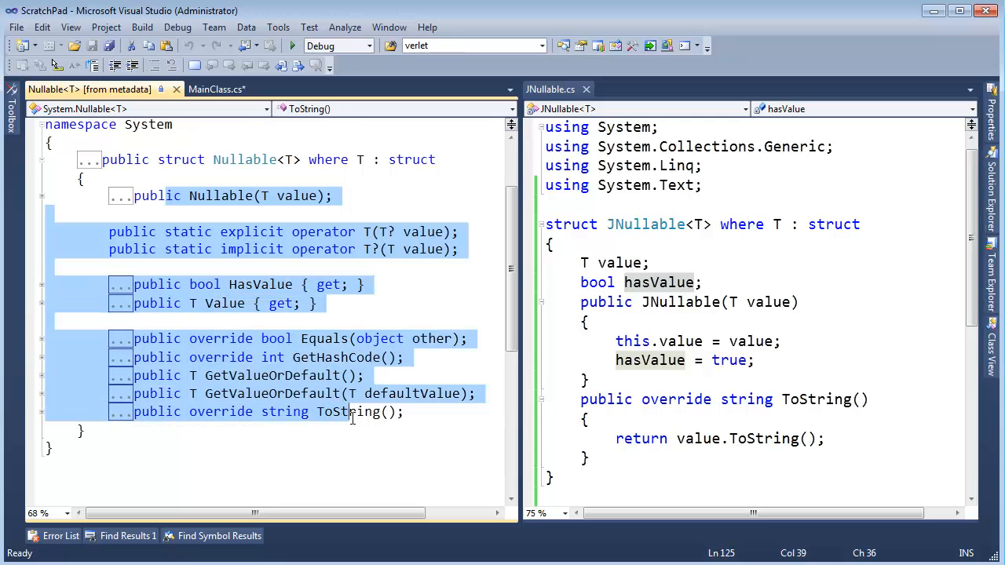
- Back in MainClass, try a DateTime d = DateTime.Now example with d = d + before removing it
{"action": "left_click", "coordinate": [216, 88]}
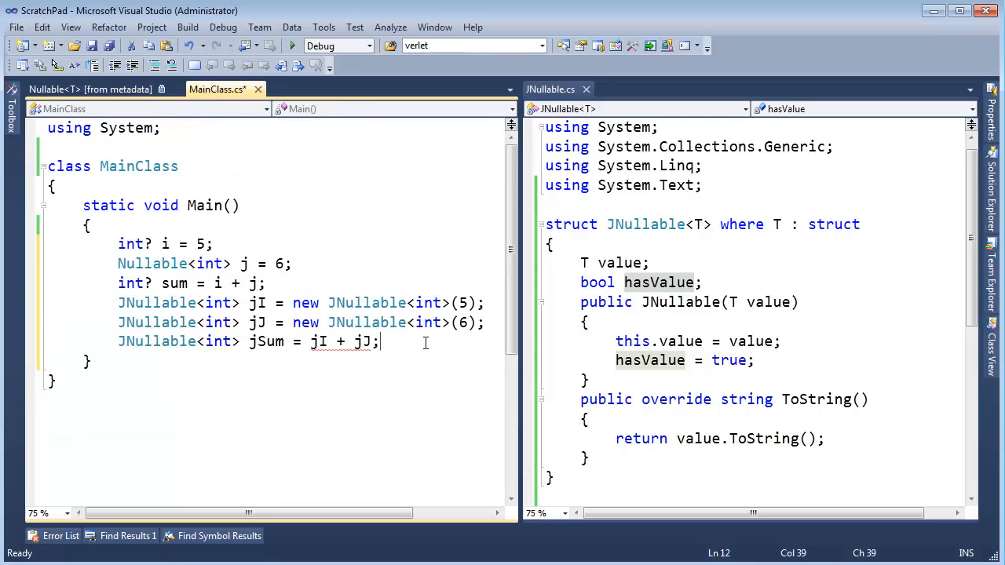
{"action": "type", "text": "date"}
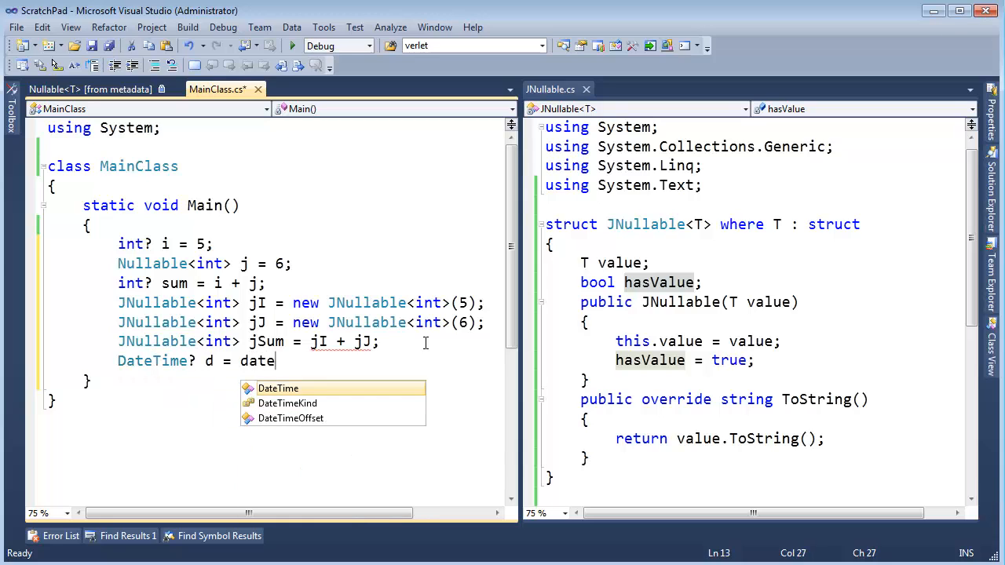
{"action": "type", "text": "DateTime.Now;"}
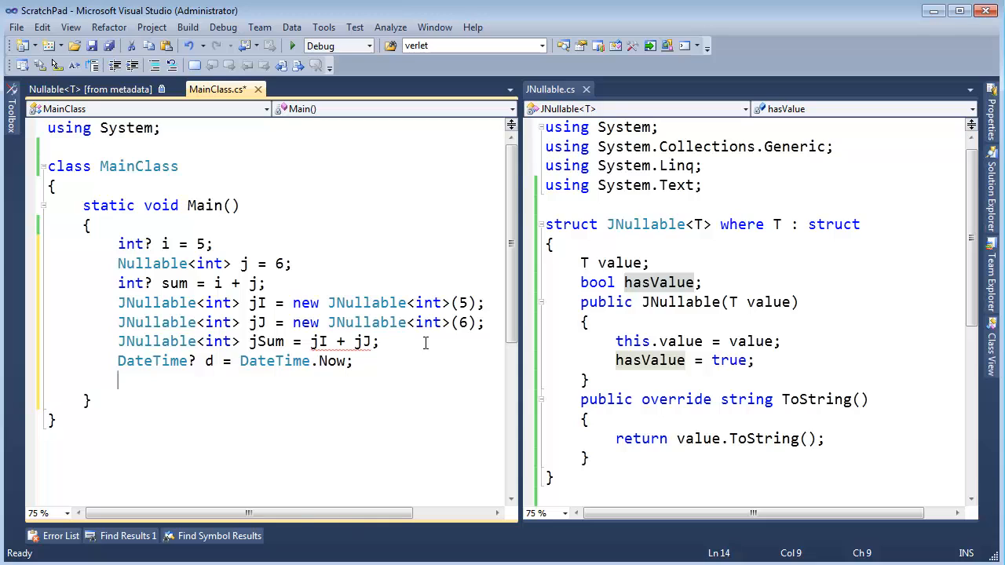
{"action": "type", "text": "d = d +"}
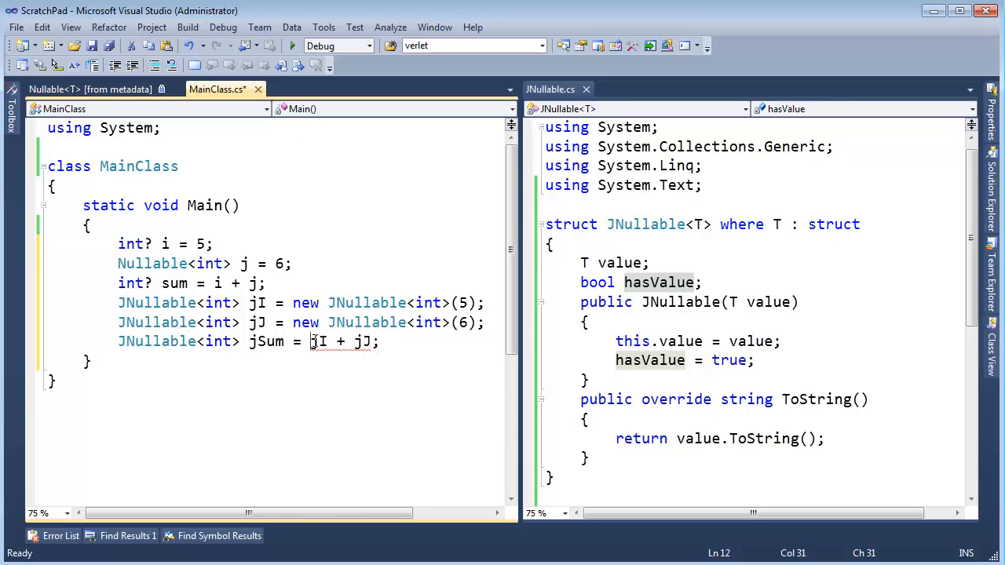
- Move the jI + jJ sum onto its own indented line under the jSum declaration and save
{"action": "left_click_drag", "start_coordinate": [311, 341], "coordinate": [376, 341]}
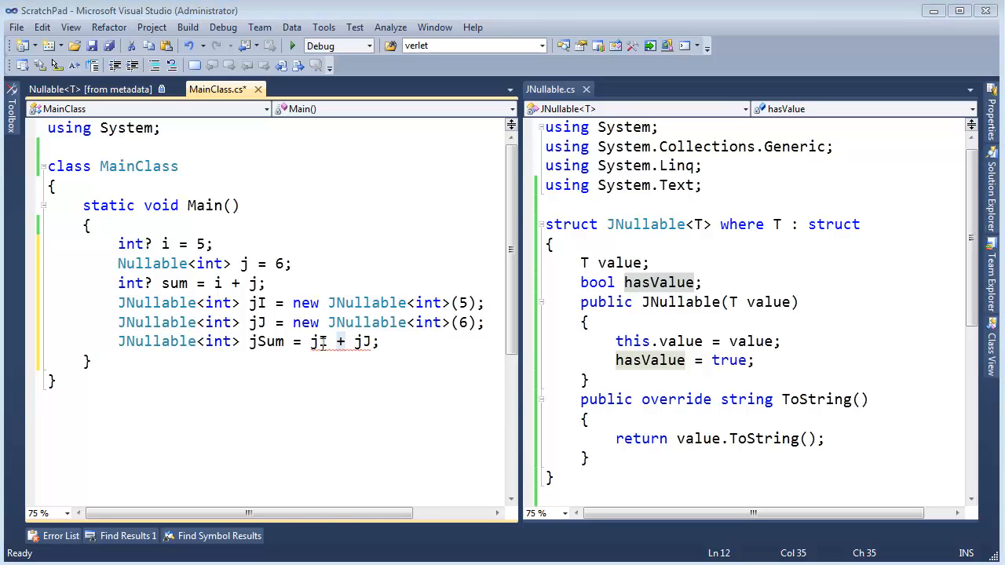
{"action": "left_click_drag", "start_coordinate": [308, 343], "coordinate": [370, 343]}
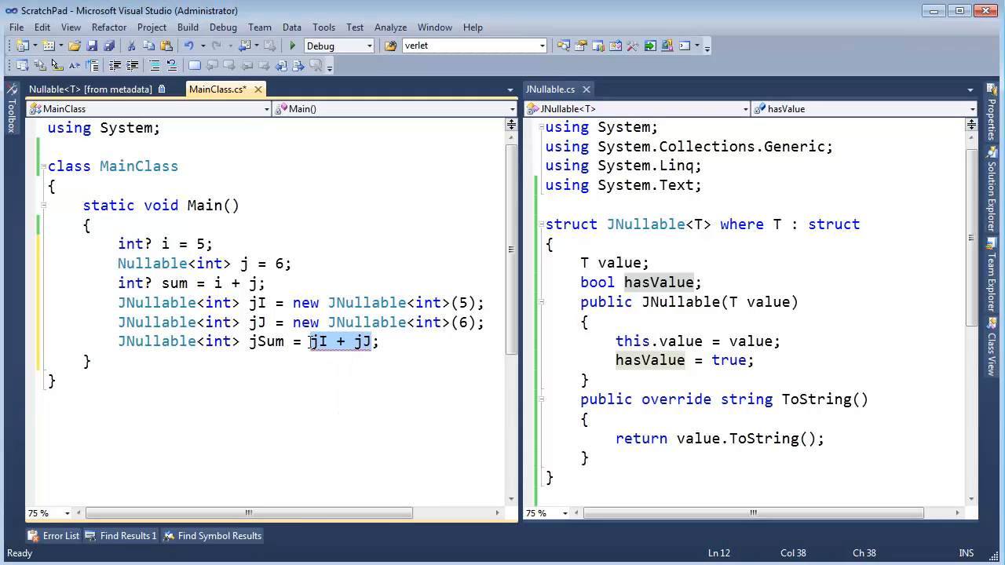
{"action": "key", "text": "Enter"}
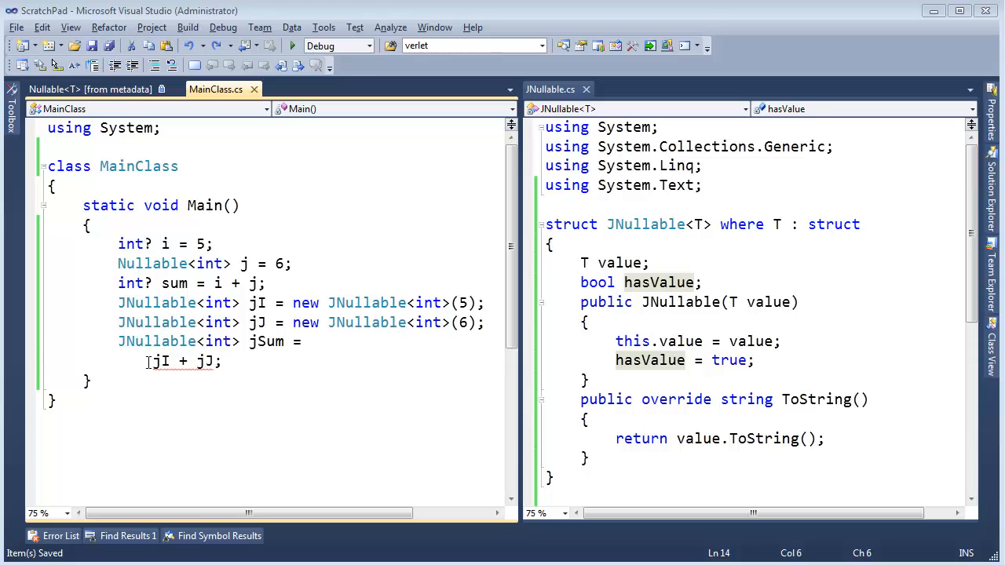
{"action": "left_click_drag", "start_coordinate": [149, 362], "coordinate": [219, 361]}
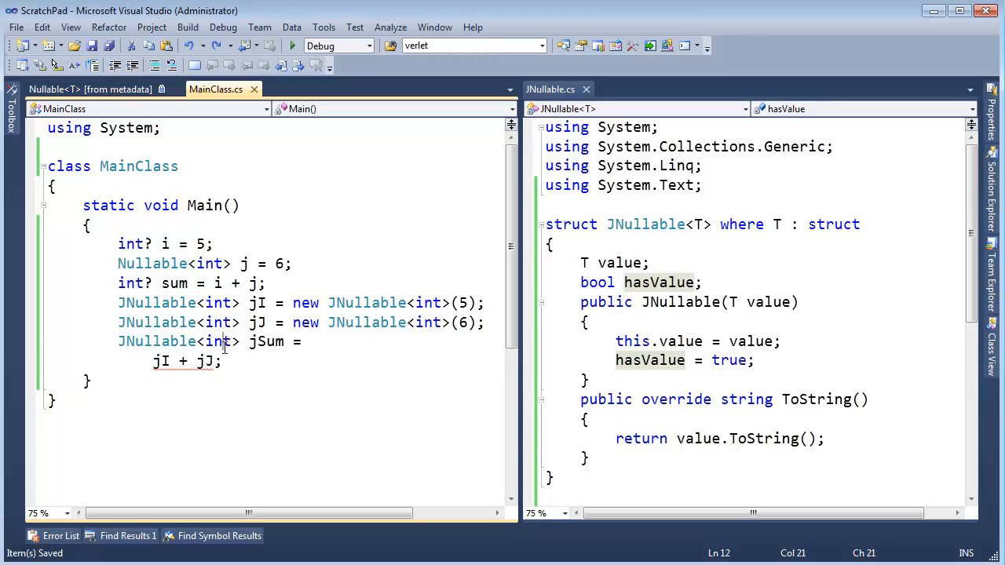
{"action": "left_click_drag", "start_coordinate": [154, 359], "coordinate": [195, 359]}
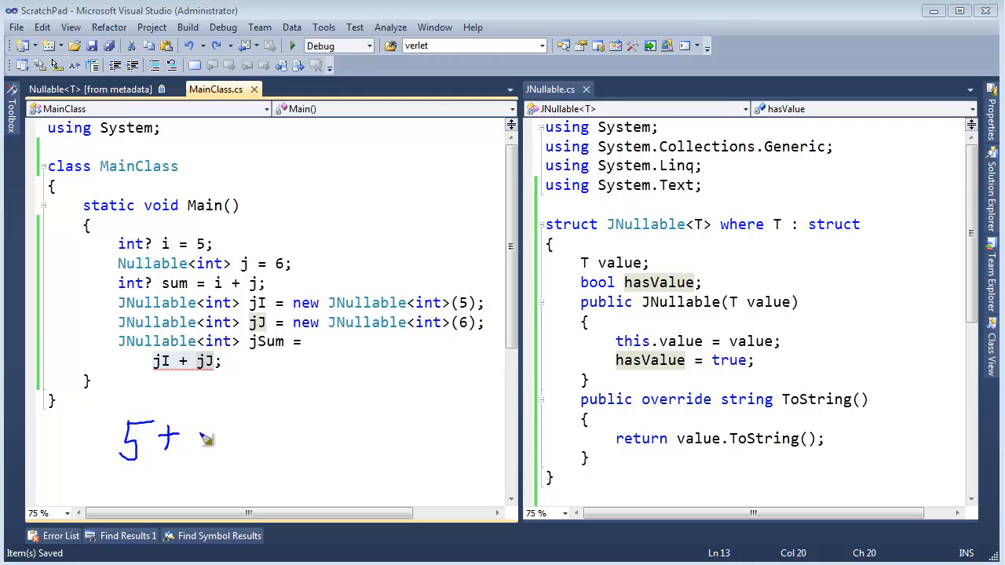
- Handwrite the note "5 + null = null" below Main's code
{"action": "left_click_drag", "start_coordinate": [188, 437], "coordinate": [244, 439]}
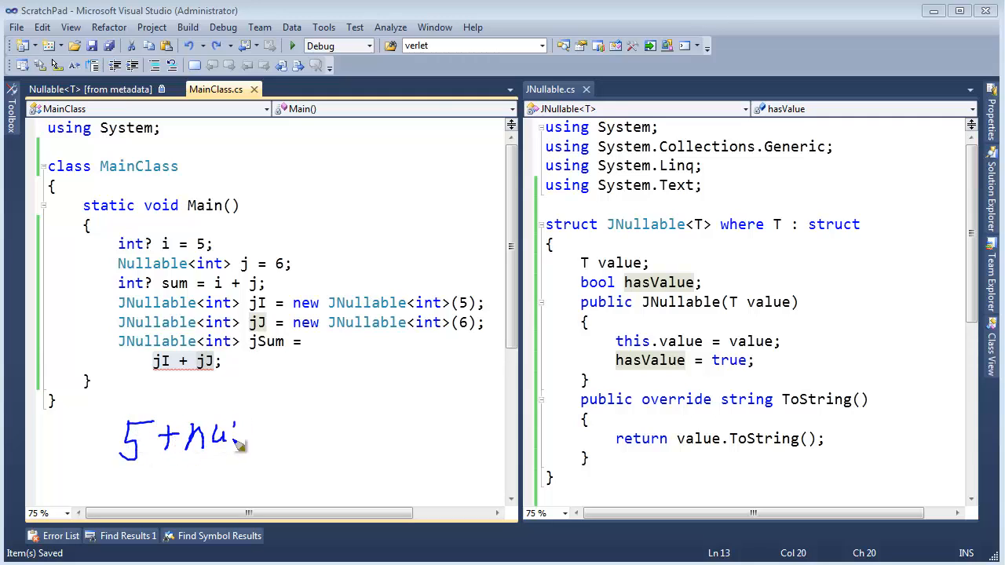
{"action": "left_click_drag", "start_coordinate": [232, 437], "coordinate": [282, 437]}
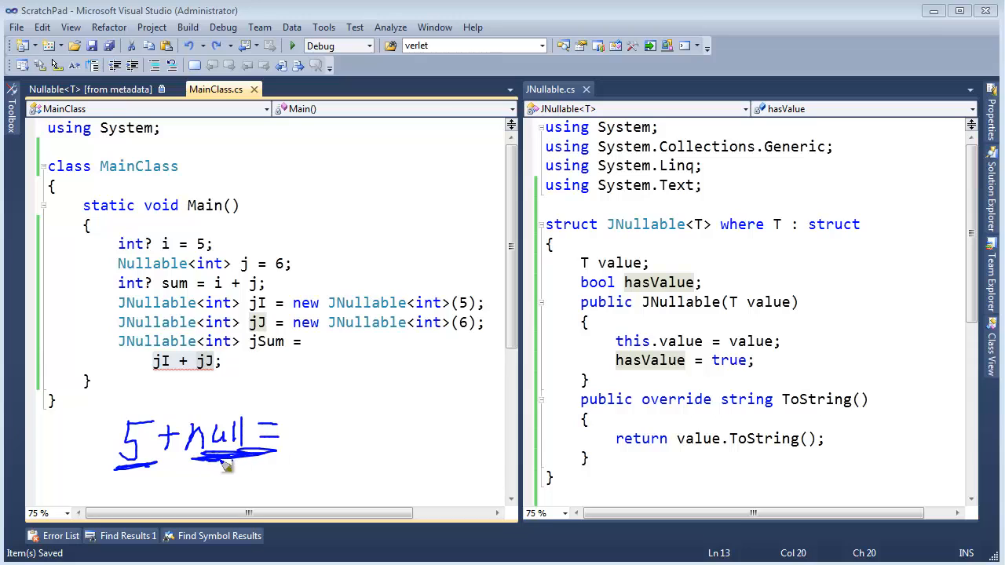
{"action": "left_click_drag", "start_coordinate": [322, 424], "coordinate": [346, 452]}
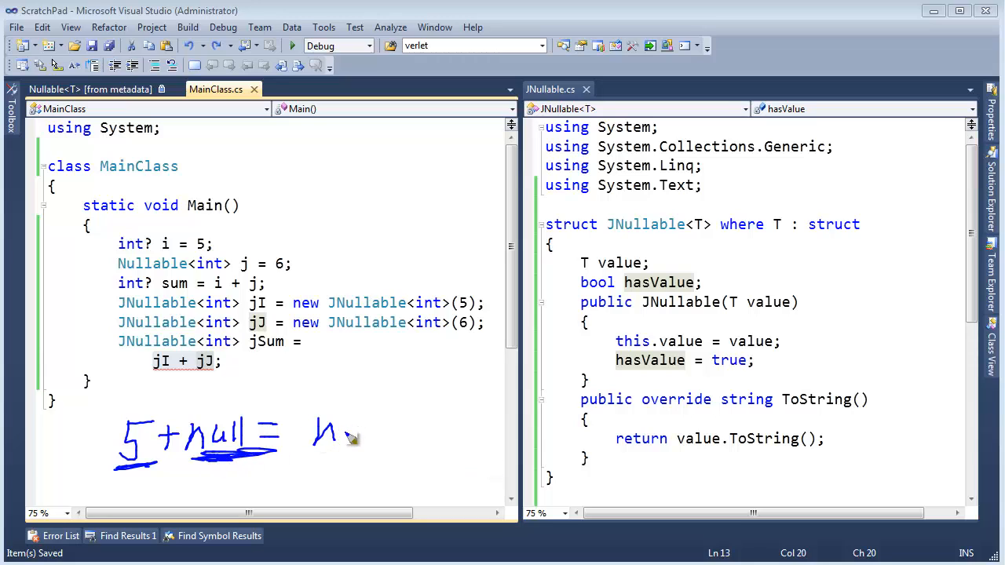
{"action": "left_click_drag", "start_coordinate": [330, 437], "coordinate": [377, 440]}
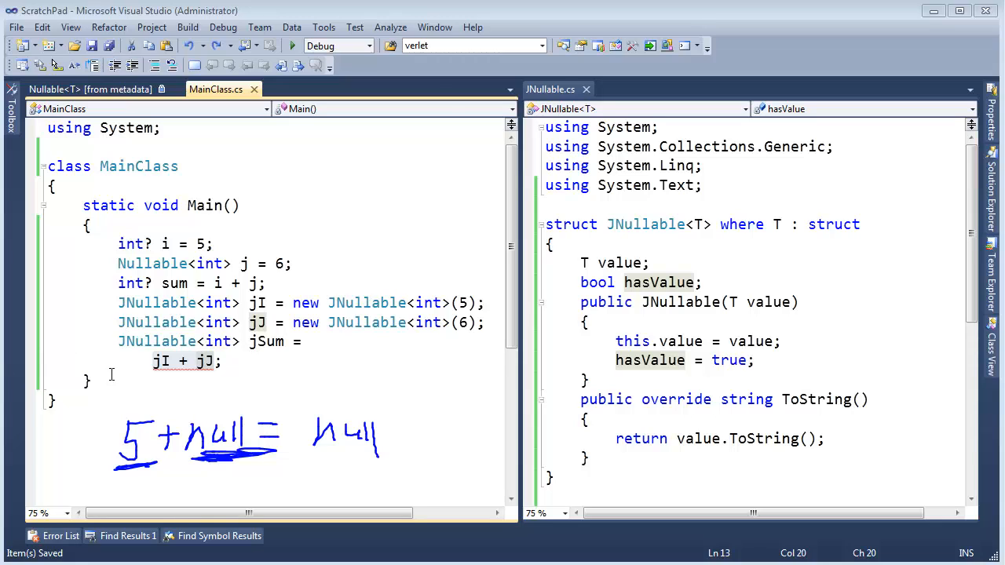
{"action": "mouse_move", "coordinate": [112, 374]}
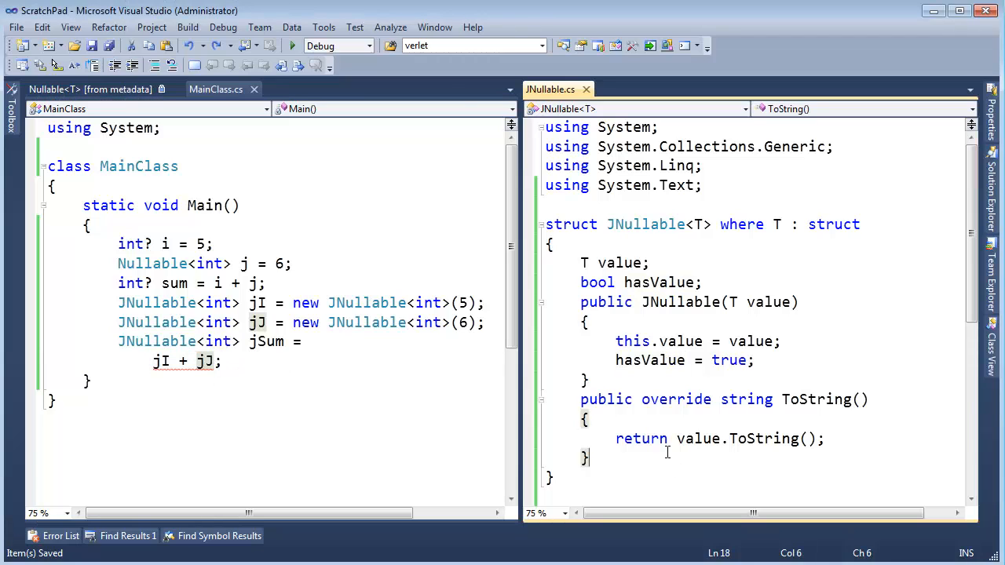
- Add a public T Value property to JNullable returning value
{"action": "left_click_drag", "start_coordinate": [581, 262], "coordinate": [707, 283]}
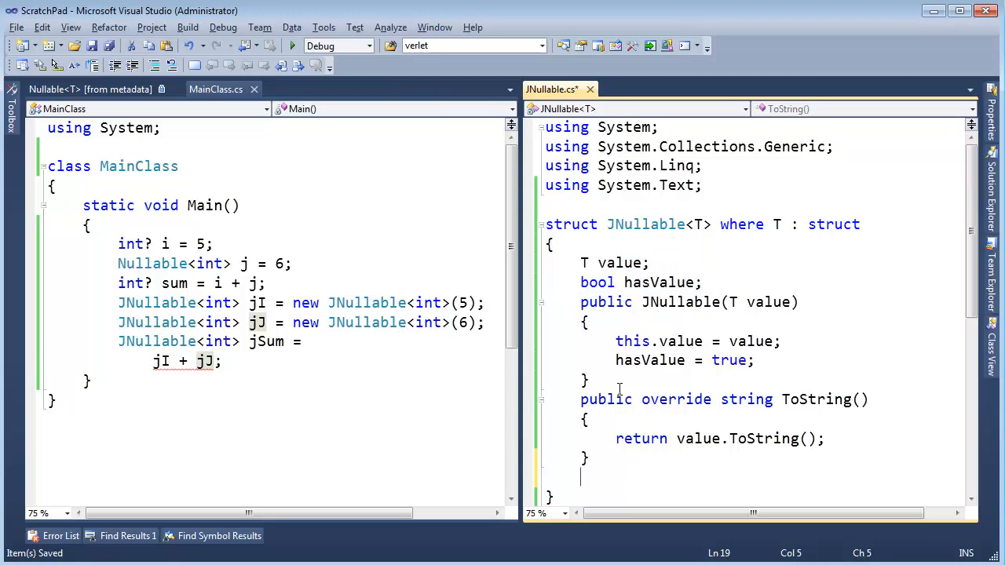
{"action": "type", "text": "PUBLIC"}
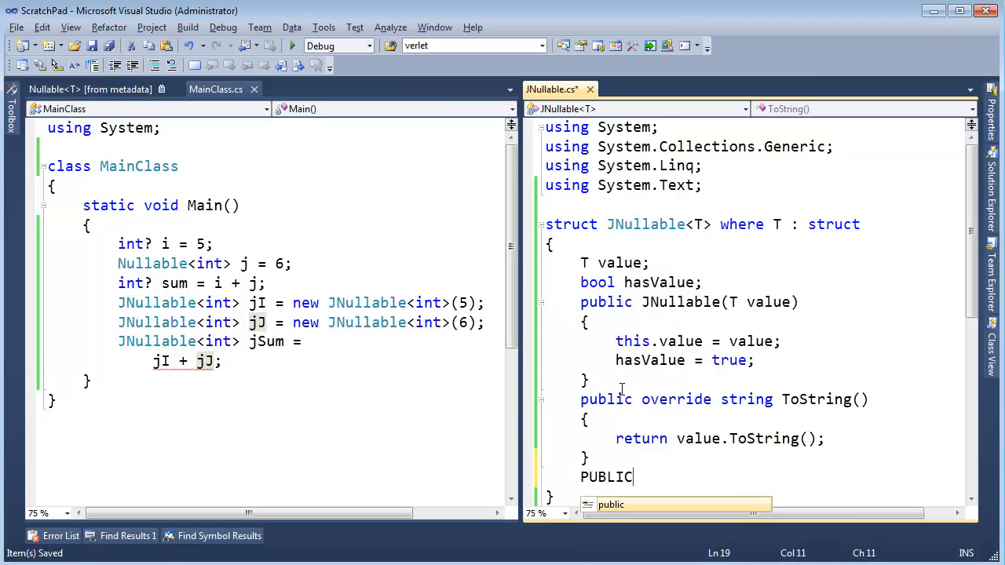
{"action": "type", "text": "public T Value"}
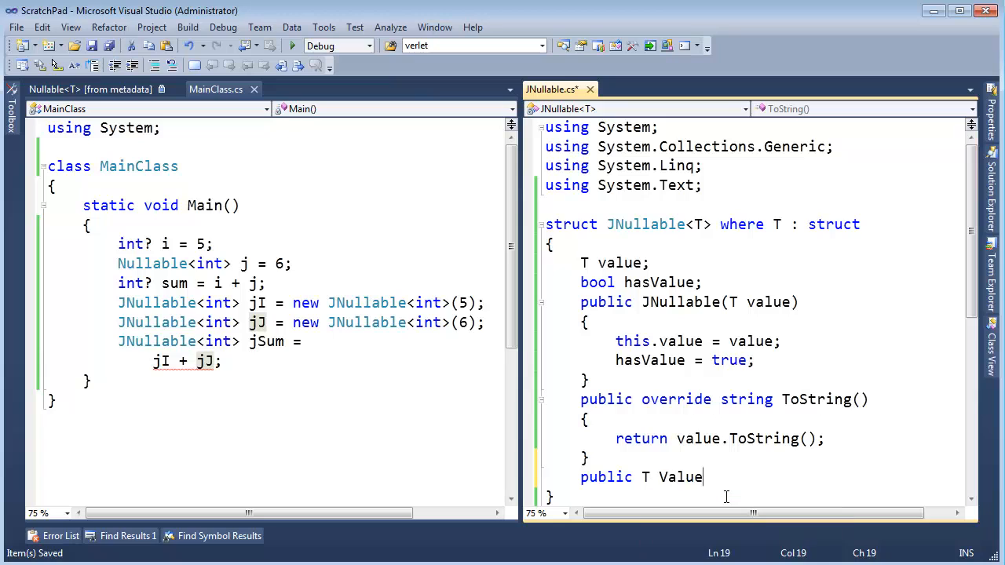
{"action": "type", "text": "{ retu"}
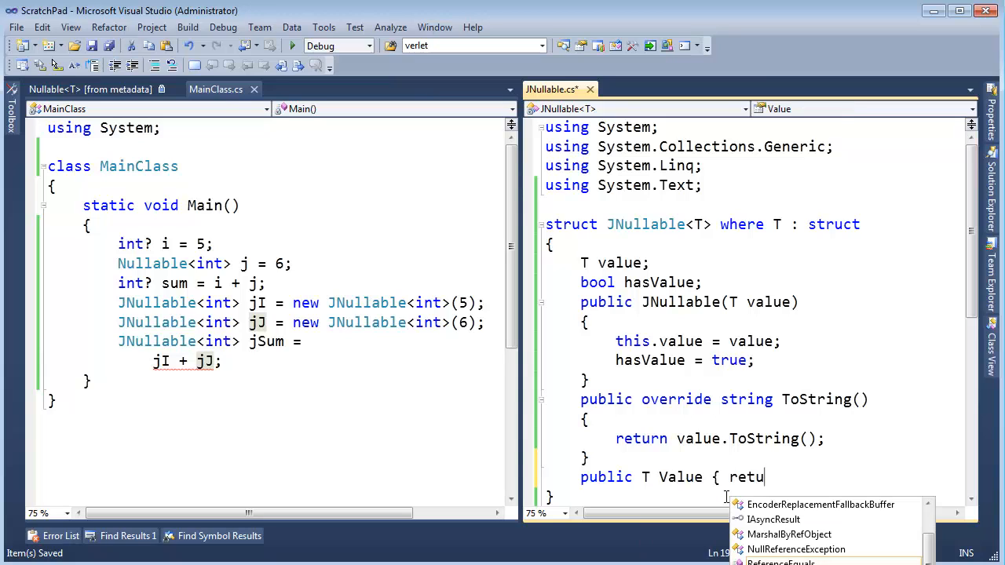
{"action": "type", "text": "get { return v"}
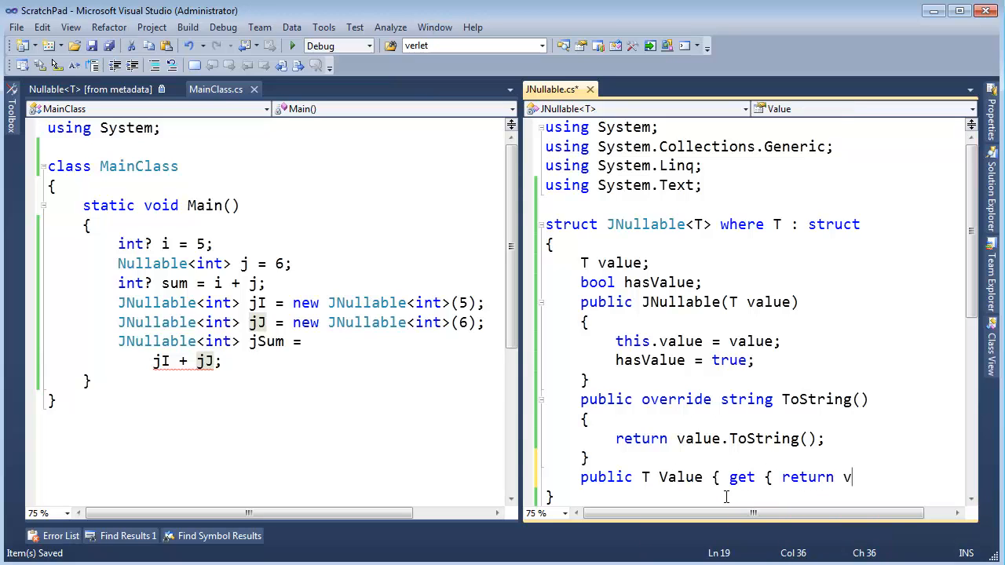
{"action": "type", "text": "alue; } }"}
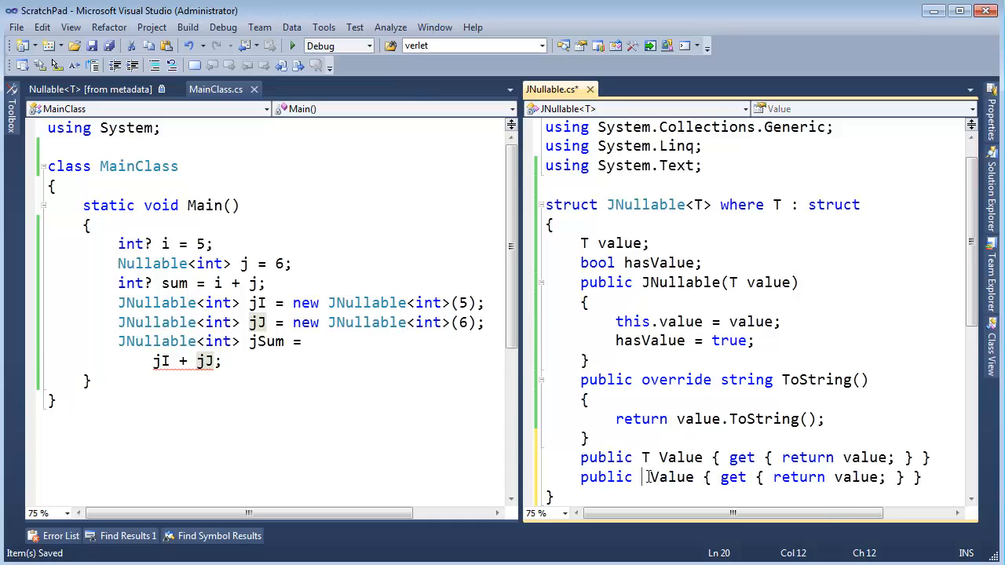
- Add a public bool HasValue property returning hasValue
{"action": "type", "text": "bool Has"}
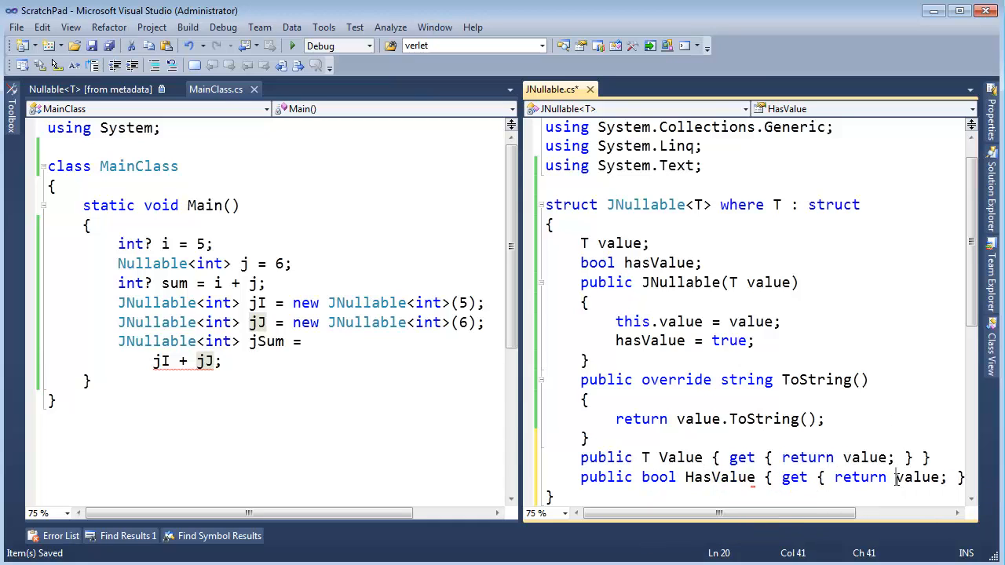
{"action": "type", "text": "hasValue"}
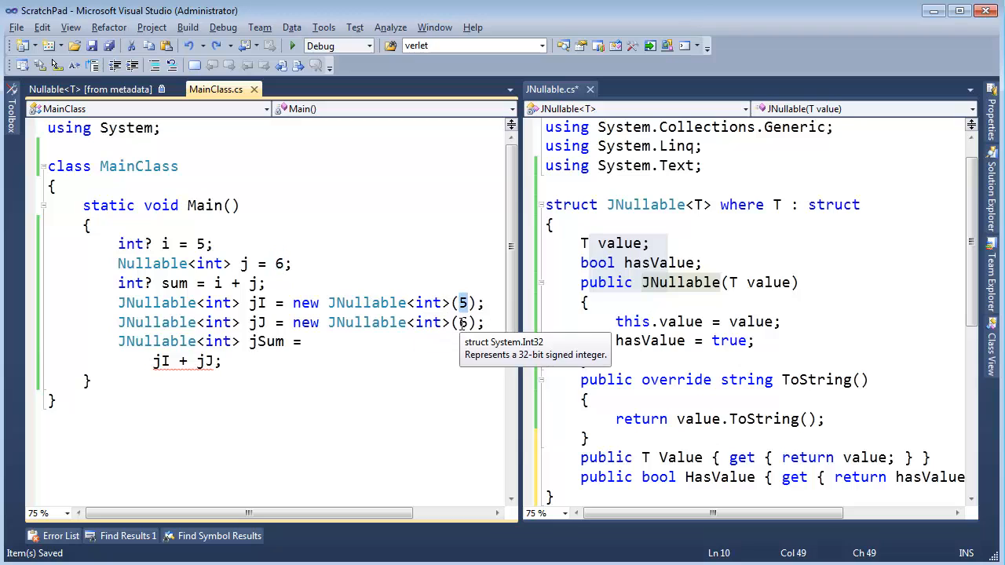
- Start jSum with the condition (jI.HasValue && jJ.HasValue) on a new line above jI + jJ
{"action": "left_click", "coordinate": [154, 361]}
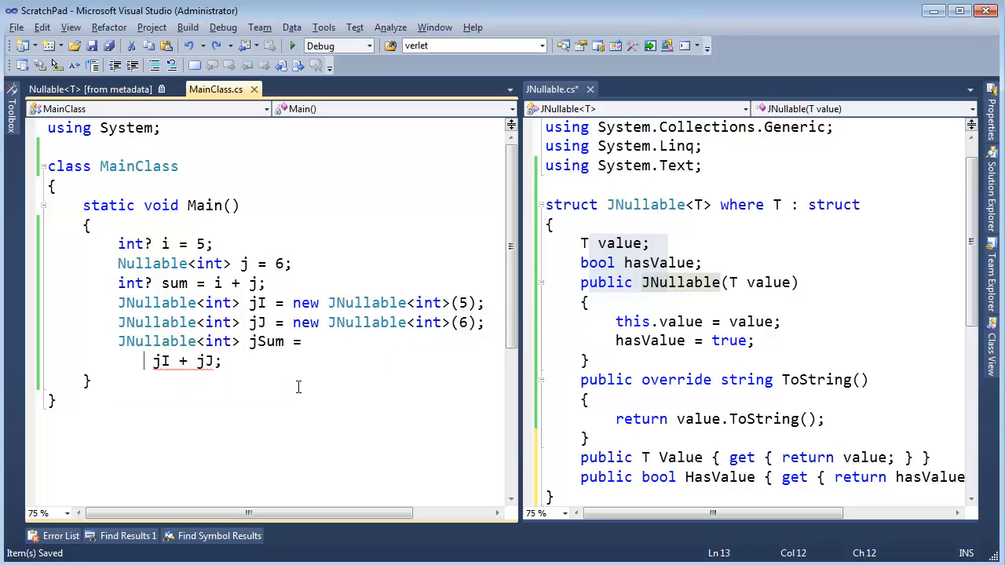
{"action": "key", "text": "Enter"}
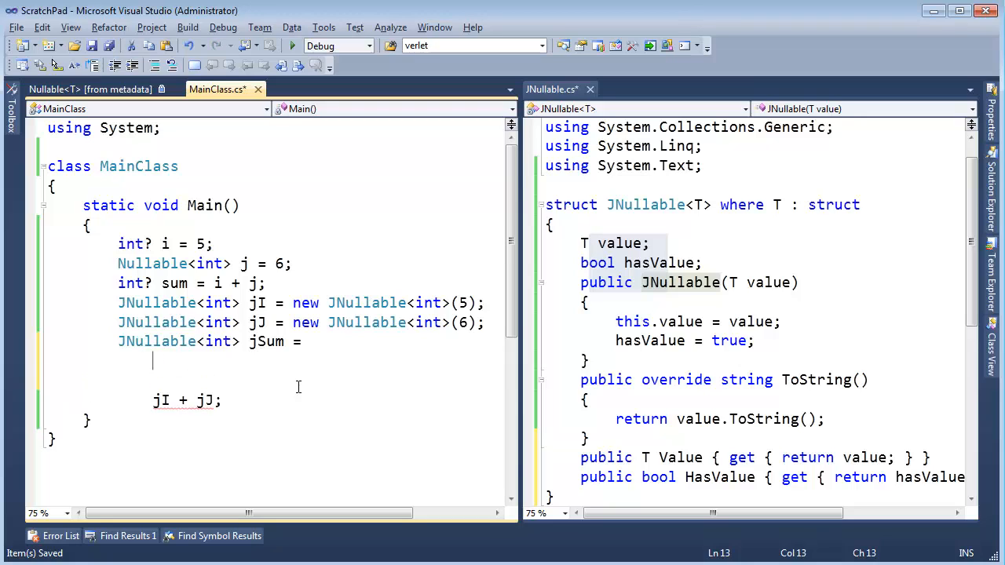
{"action": "type", "text": "jI."}
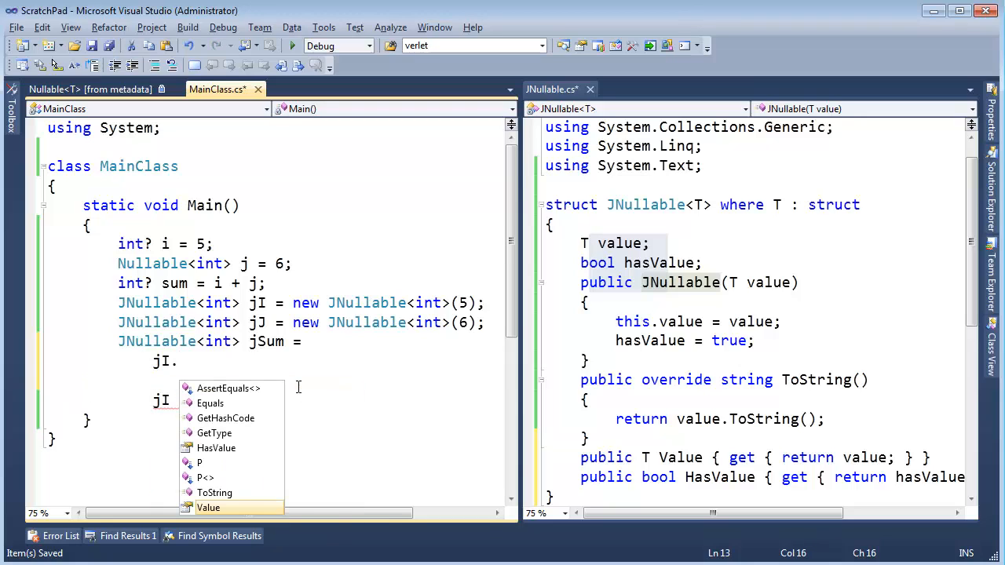
{"action": "type", "text": "HasValue && jJ"}
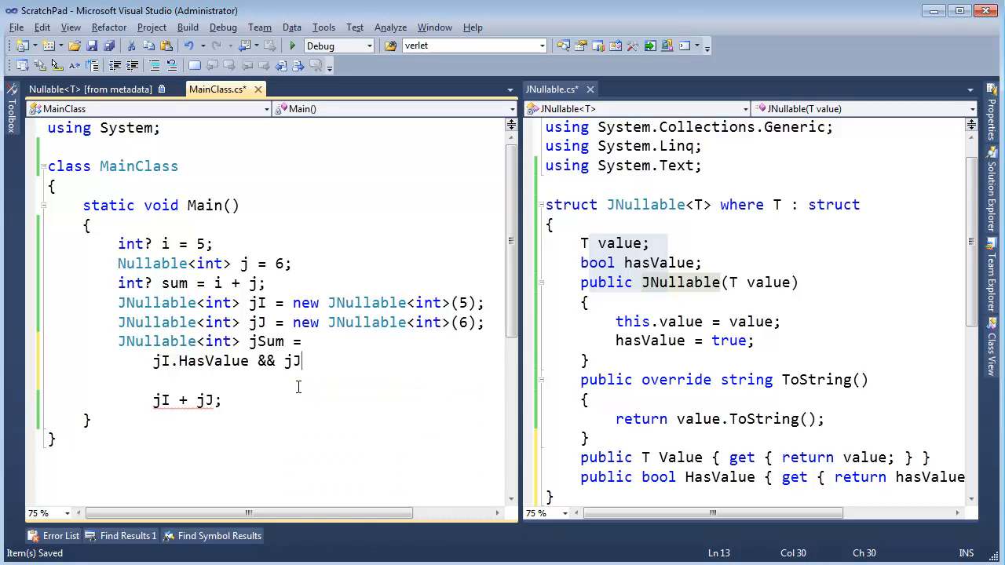
{"action": "type", "text": ".HasValue) ?"}
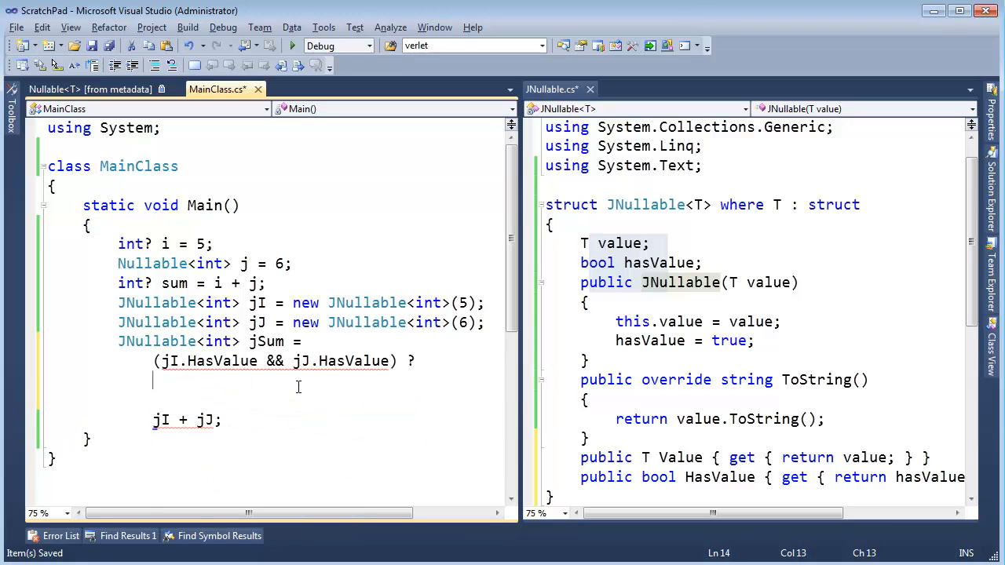
- Complete the ternary: new JNullable<int>(jI.Value + jJ.Value), otherwise new JNullable<int>();
{"action": "type", "text": "new"}
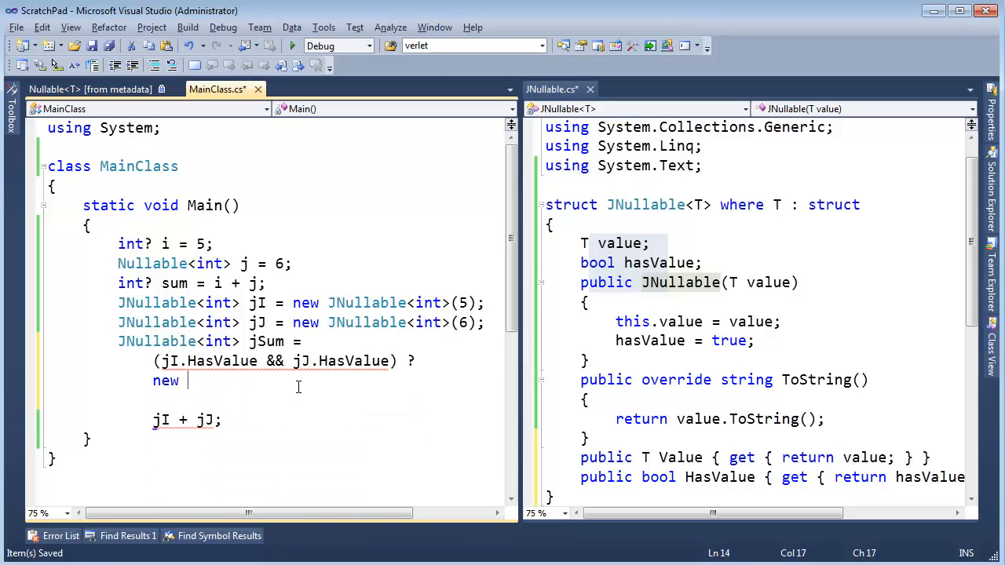
{"action": "type", "text": "JNullable"}
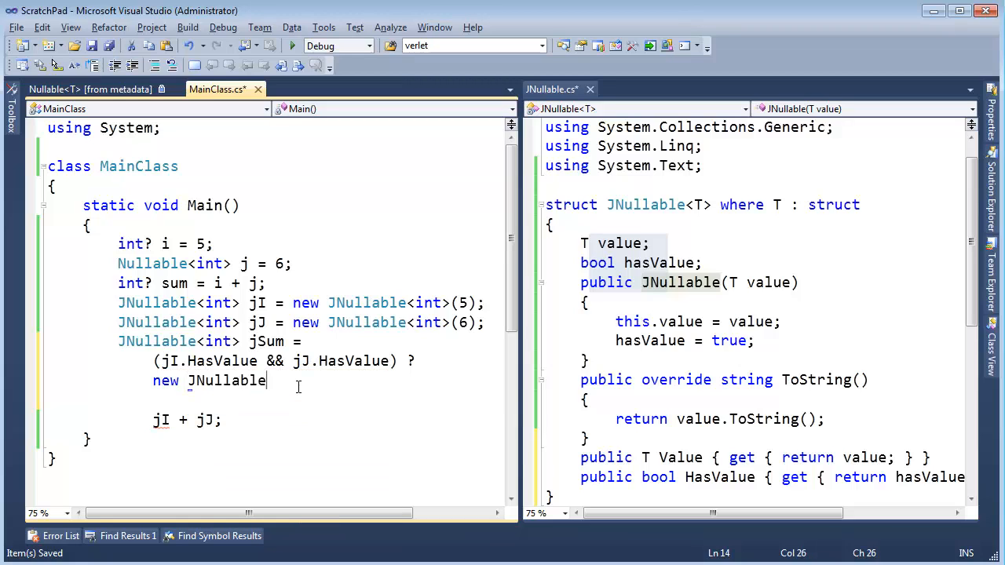
{"action": "type", "text": "<int>"}
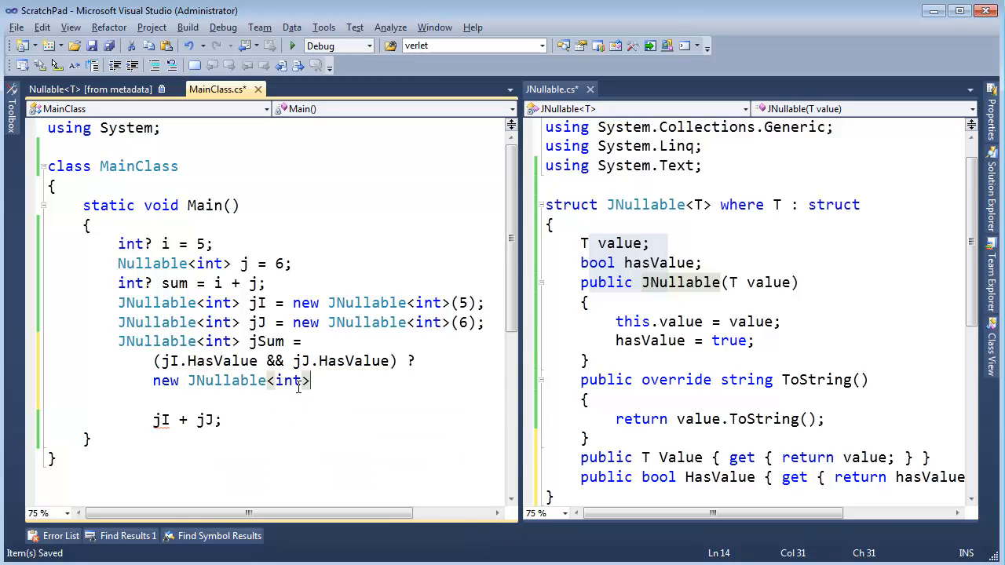
{"action": "type", "text": "(jI."}
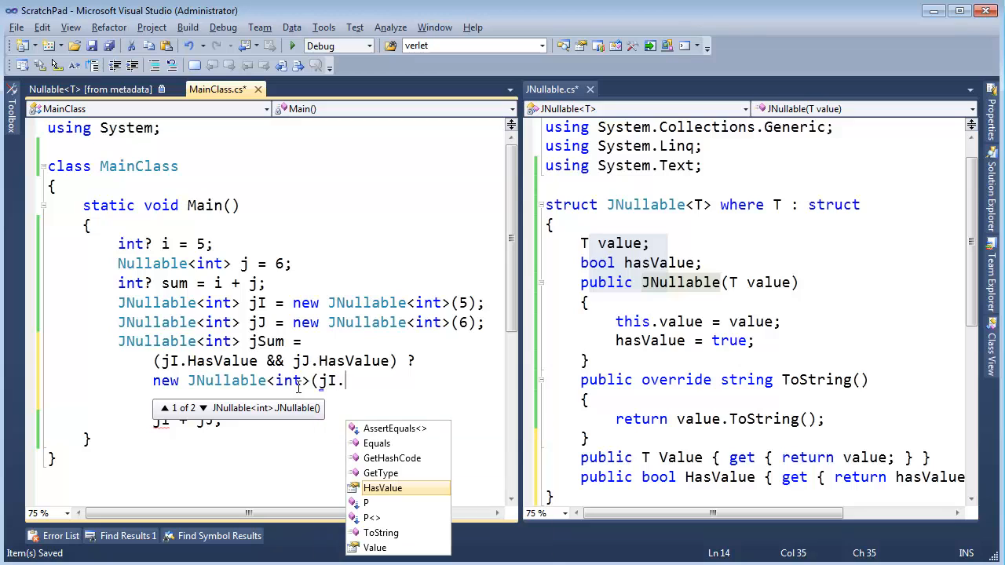
{"action": "type", "text": "Value + jj"}
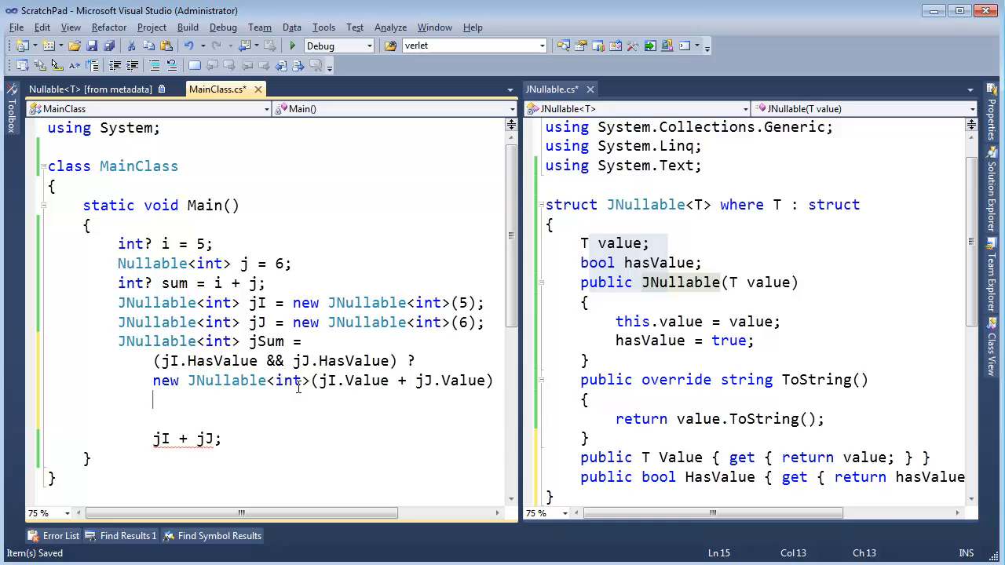
{"action": "type", "text": "new JNullable("}
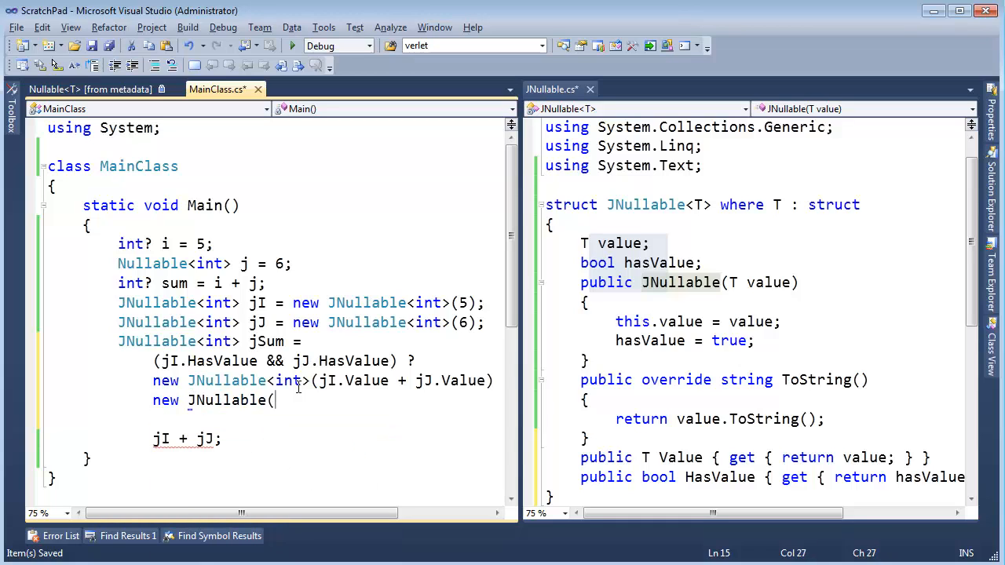
{"action": "type", "text": "<int>"}
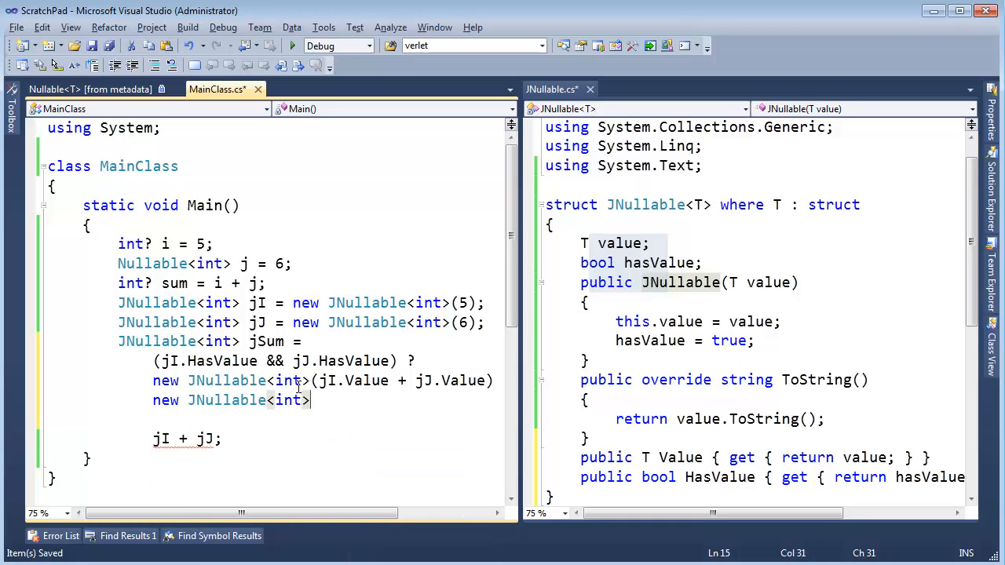
{"action": "type", "text": "();"}
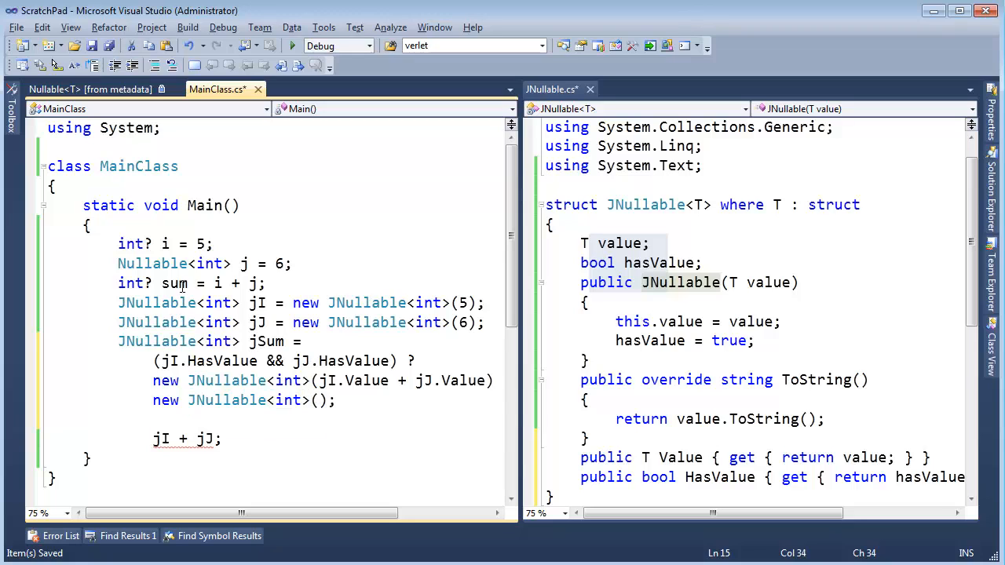
- Delete the leftover jI + jJ line and select the whole jSum statement
{"action": "left_click", "coordinate": [223, 439]}
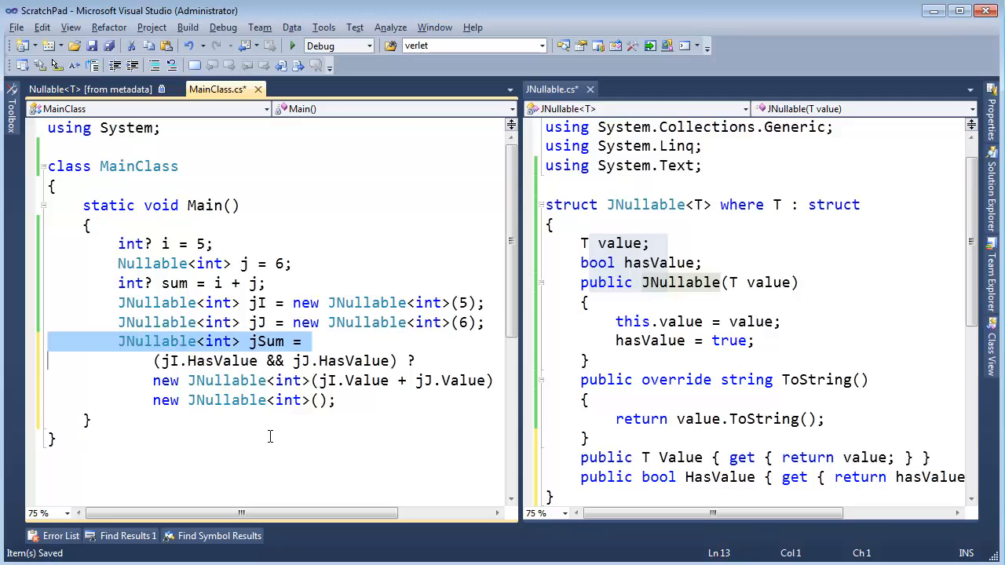
{"action": "left_click", "coordinate": [339, 400]}
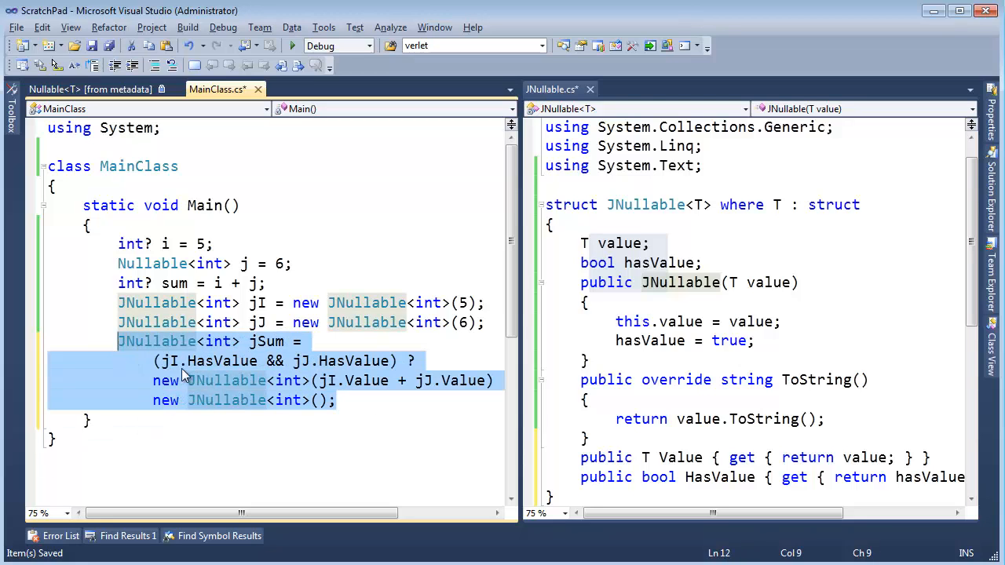
{"action": "left_click", "coordinate": [149, 244]}
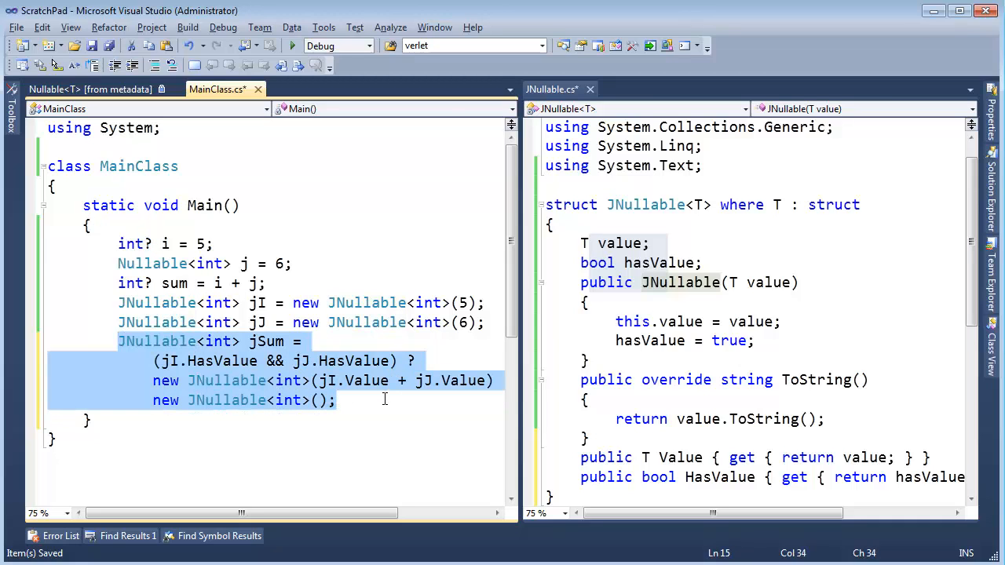
{"action": "mouse_move", "coordinate": [369, 413]}
{"action": "type", "text": "Console.WriteLine();"}
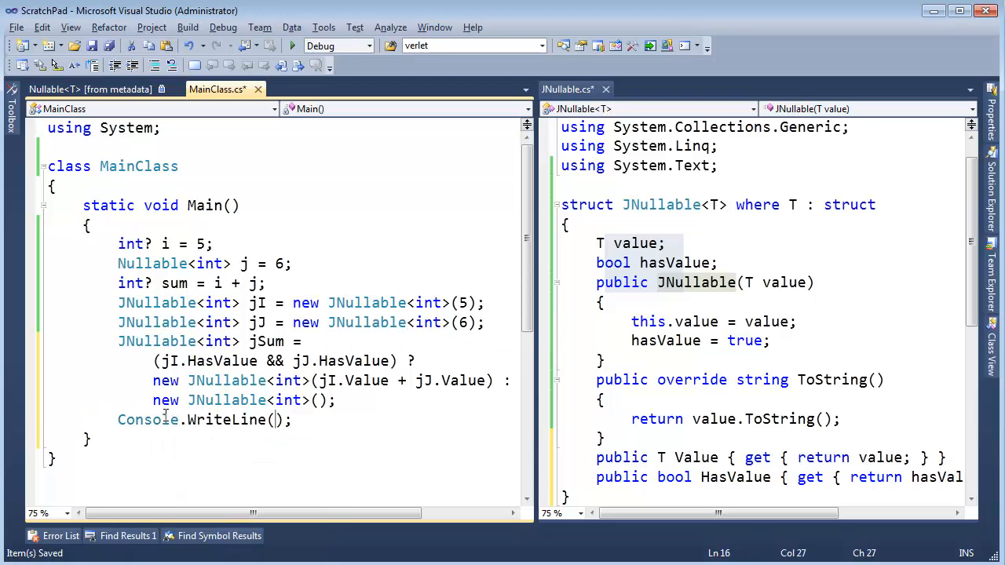
- Print sum and jSum with Console.WriteLine and run the program, which shows 11 twice
{"action": "type", "text": "jSum"}
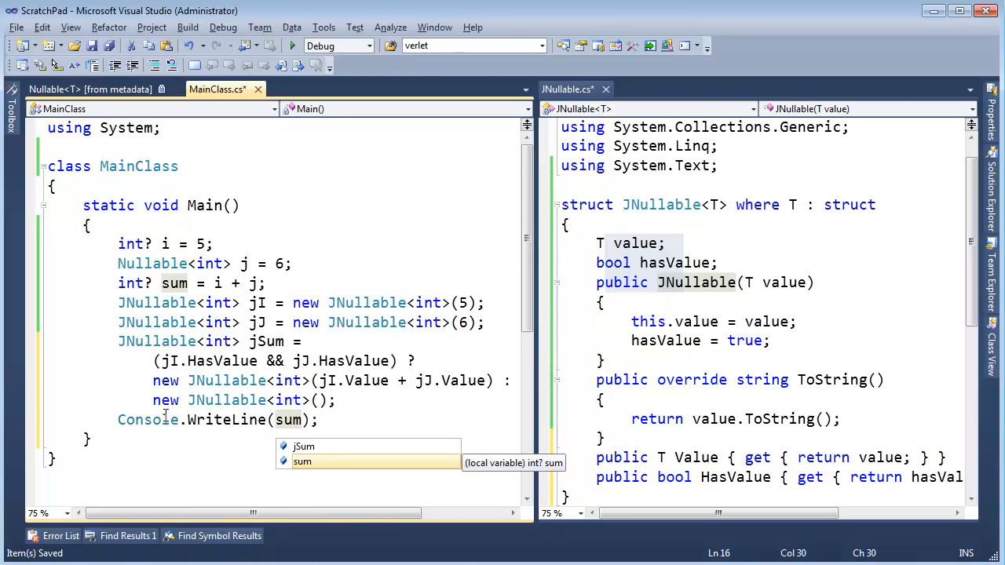
{"action": "type", "text": "Console.WriteLine(js"}
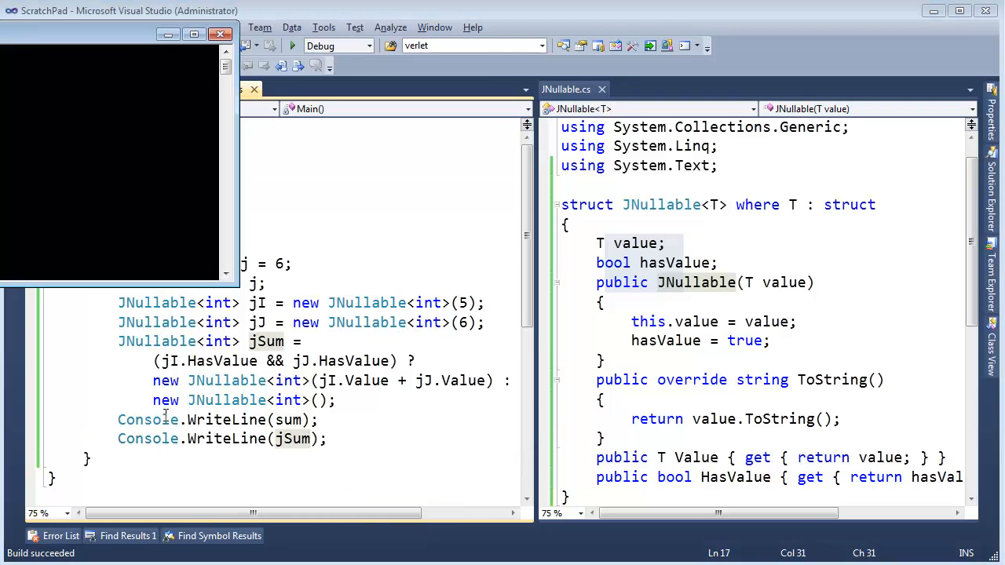
{"action": "key", "text": "F5"}
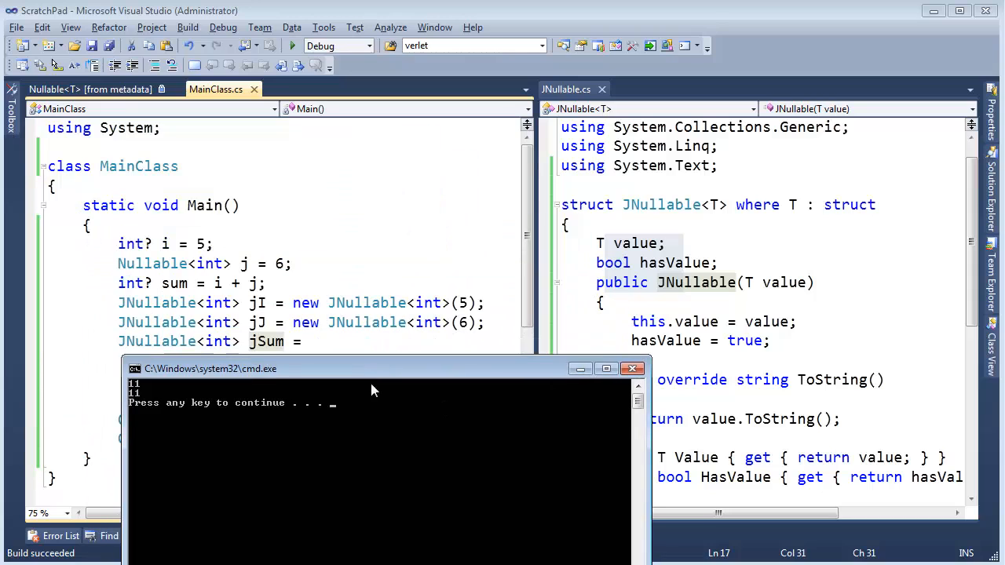
{"action": "left_click_drag", "start_coordinate": [385, 370], "coordinate": [373, 424]}
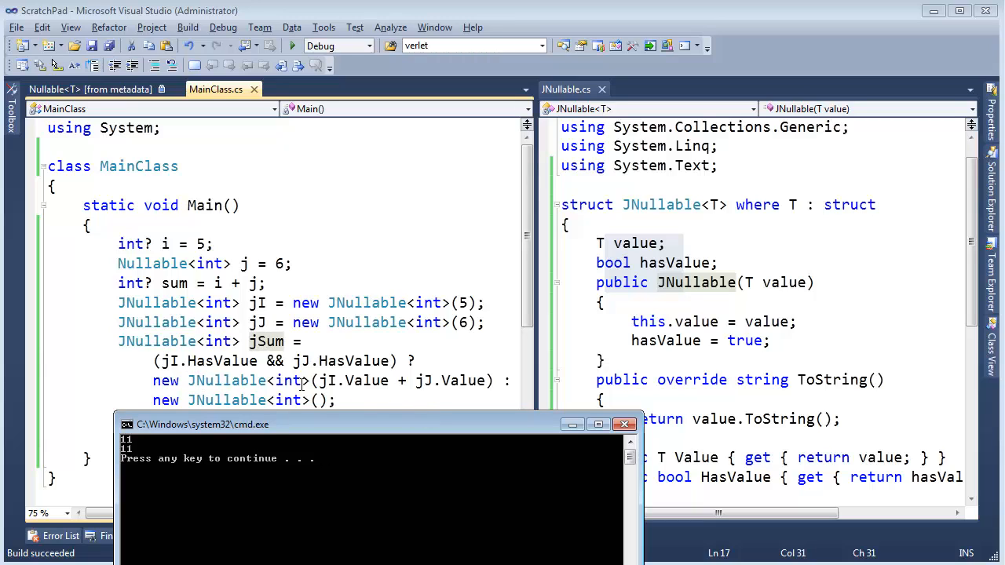
{"action": "mouse_move", "coordinate": [384, 382]}
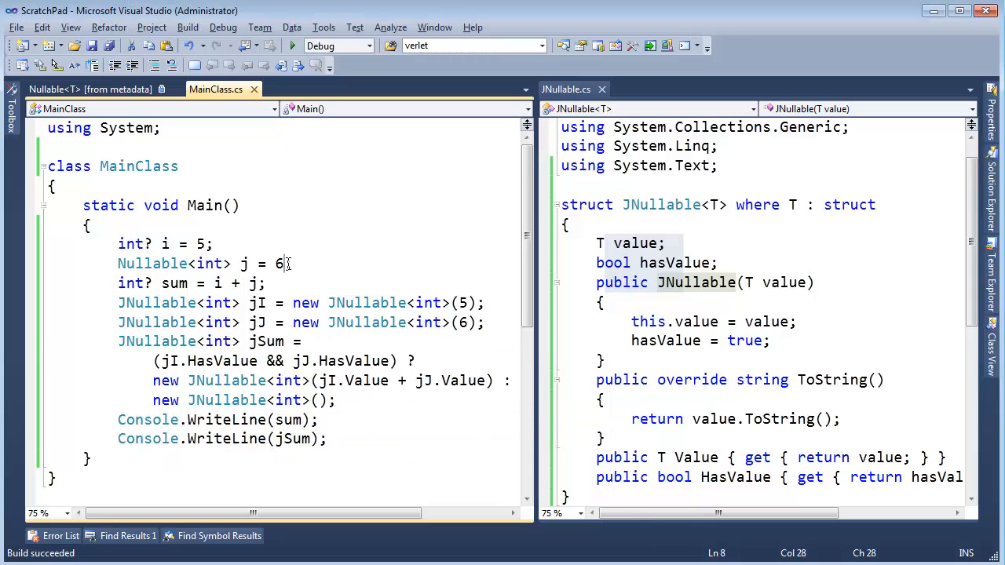
- Set j to null and jJ to an empty JNullable<int>, then rerun to see no numbers printed
{"action": "type", "text": "null"}
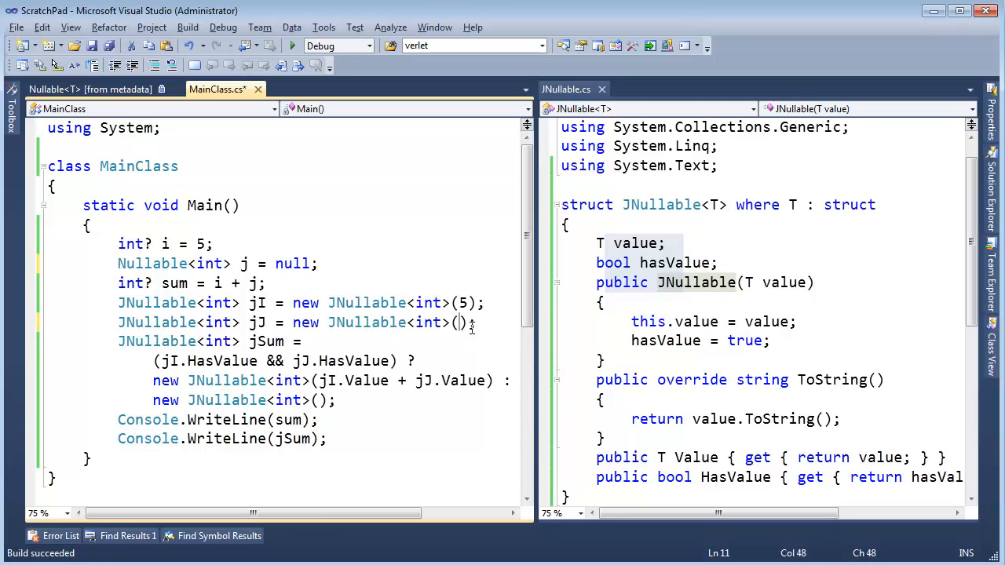
{"action": "type", "text": "null"}
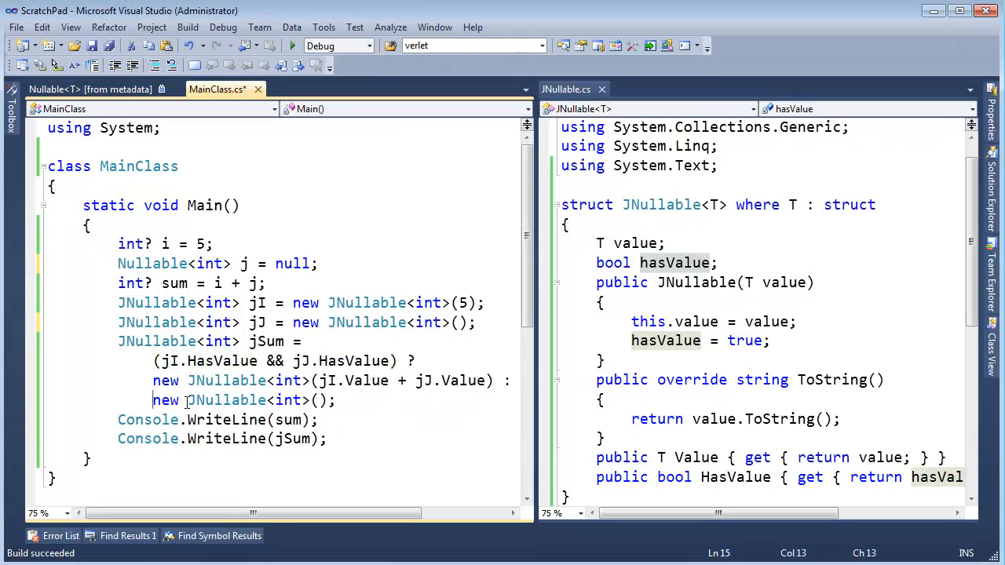
{"action": "left_click", "coordinate": [286, 439]}
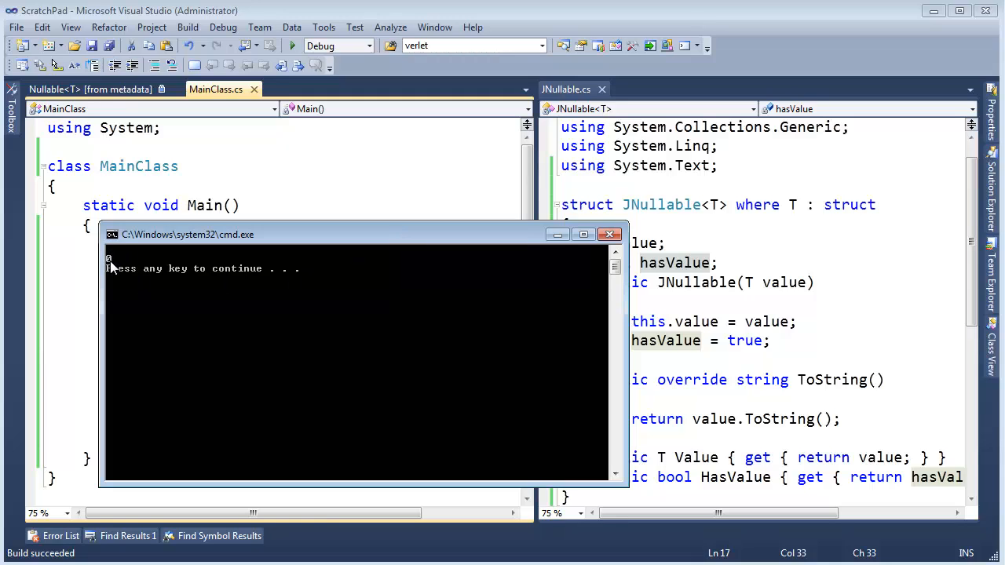
{"action": "mouse_move", "coordinate": [123, 273]}
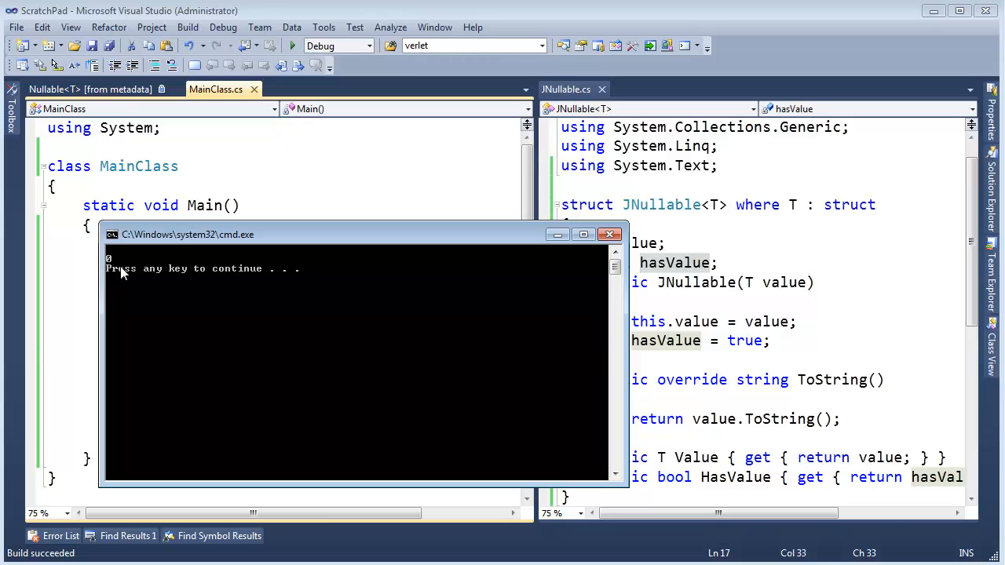
- Move the output window aside and review JNullable's hasValue and value fields
{"action": "left_click_drag", "start_coordinate": [187, 234], "coordinate": [152, 270]}
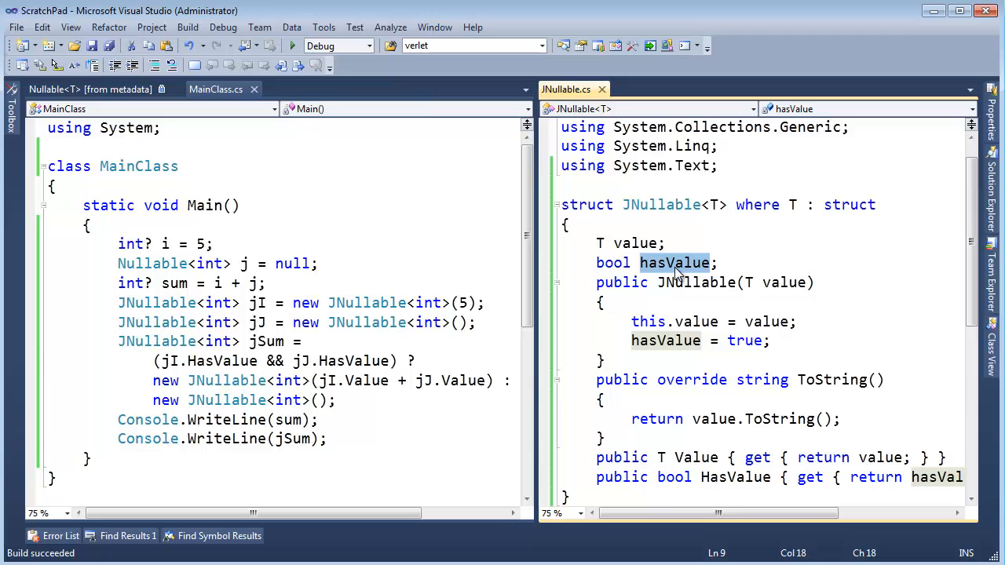
{"action": "left_click", "coordinate": [640, 242]}
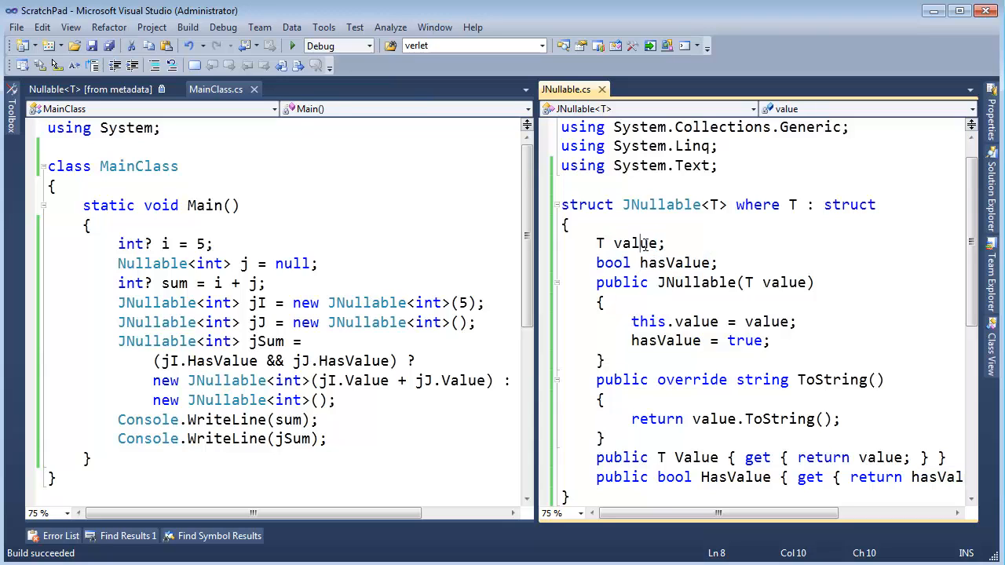
{"action": "left_click", "coordinate": [667, 264]}
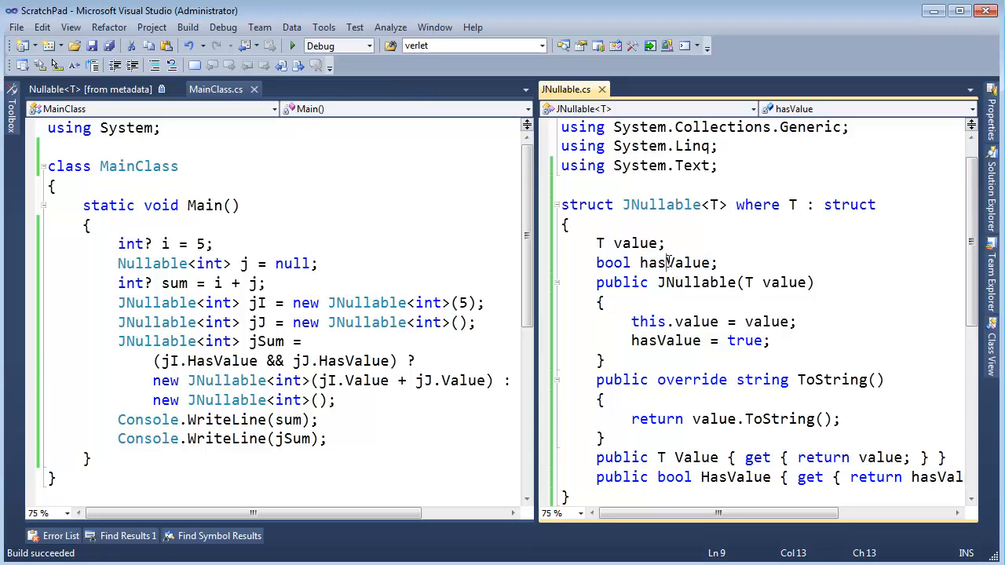
{"action": "double_click", "coordinate": [675, 263]}
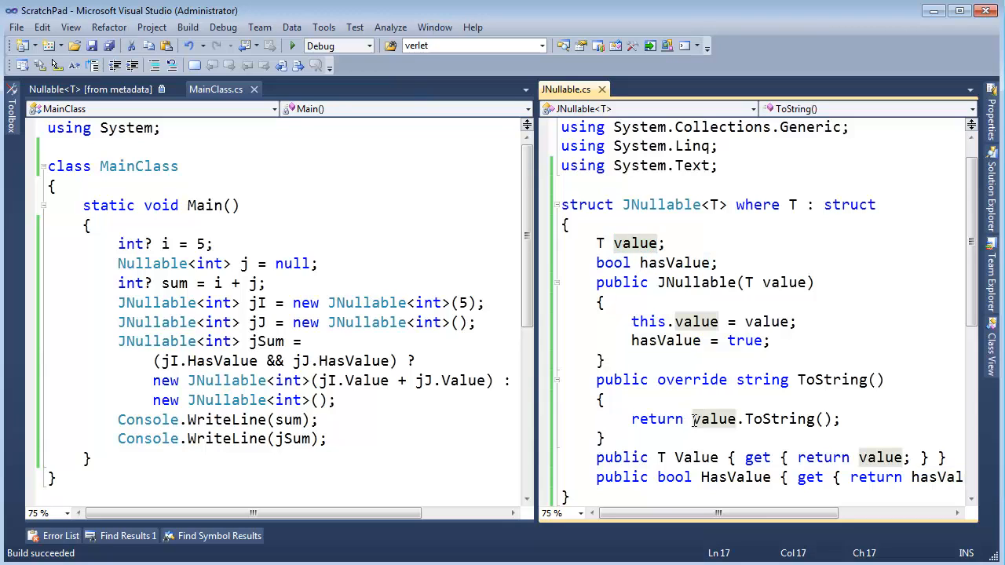
- Rewrite ToString as 'return HasValue ? value.ToString() : null;'
{"action": "left_click_drag", "start_coordinate": [691, 417], "coordinate": [833, 418]}
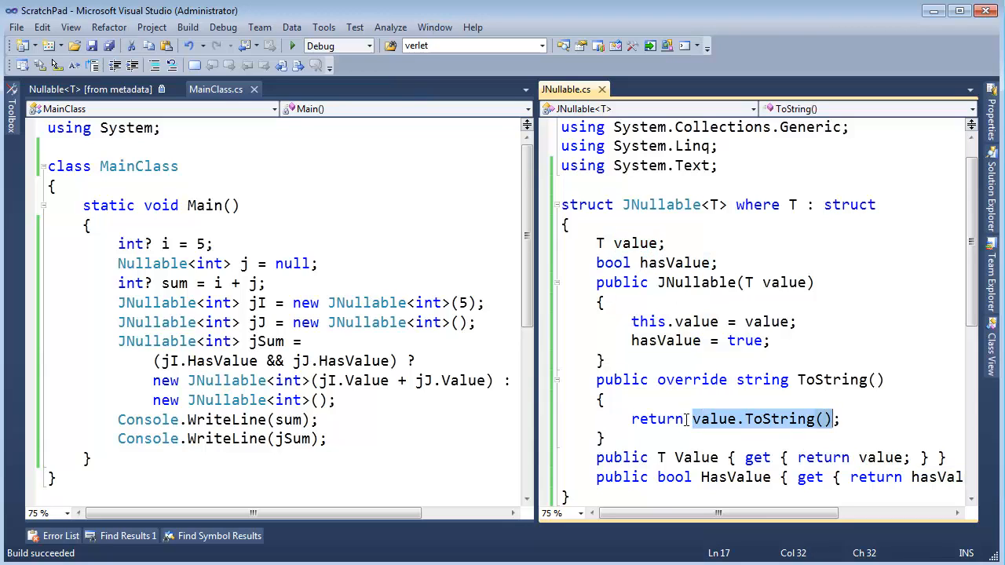
{"action": "left_click", "coordinate": [720, 431]}
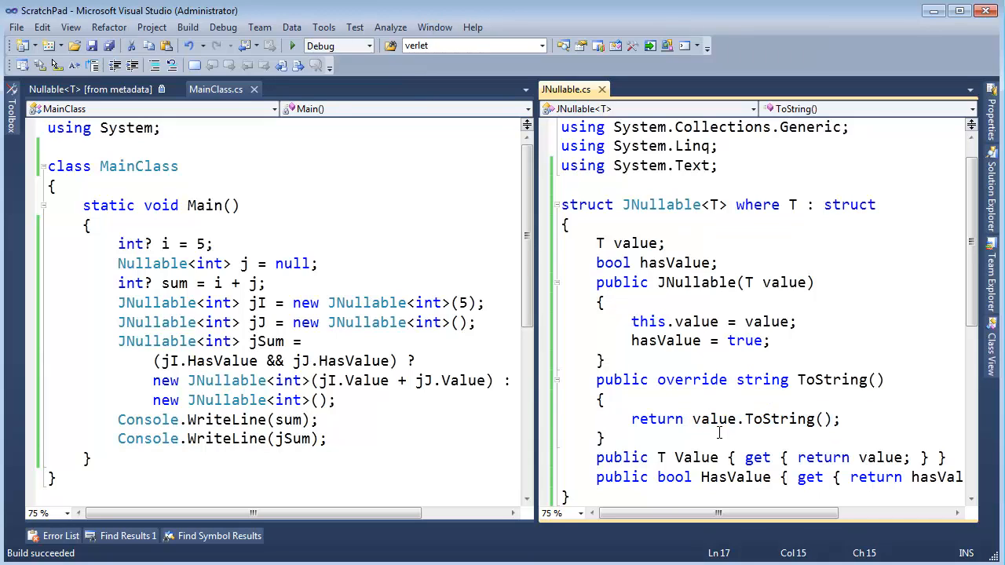
{"action": "type", "text": "h"}
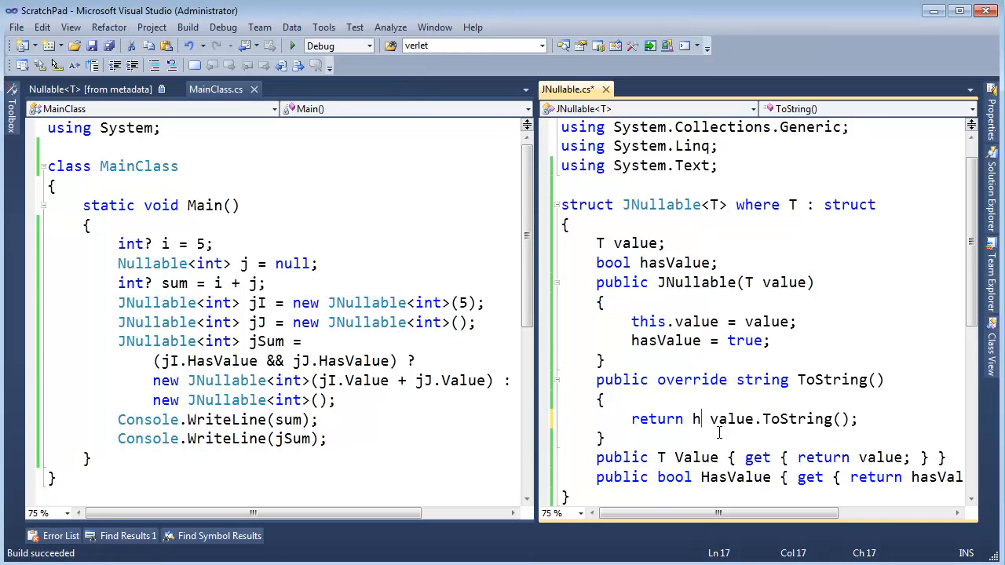
{"action": "type", "text": "asValue ?"}
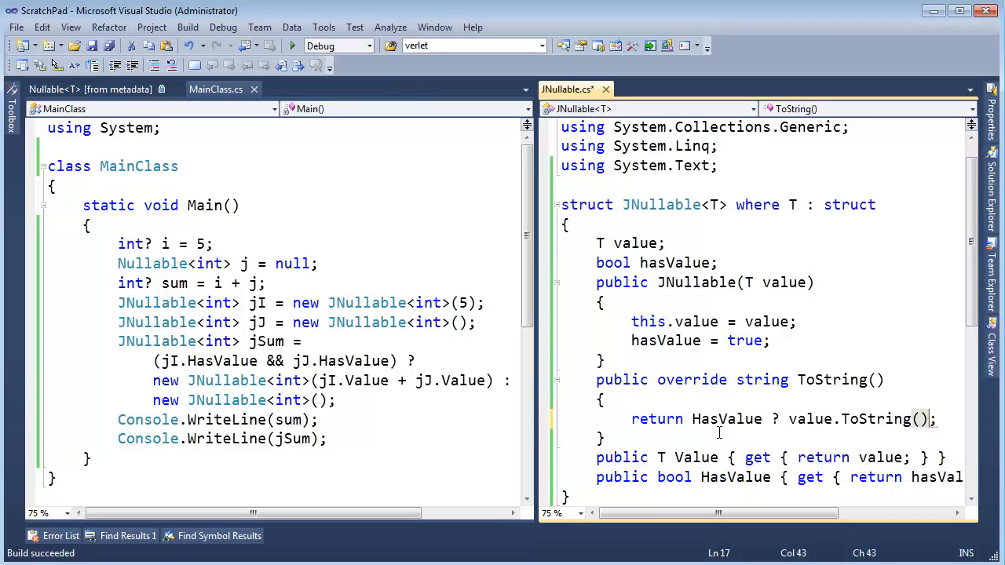
{"action": "type", "text": ": nul"}
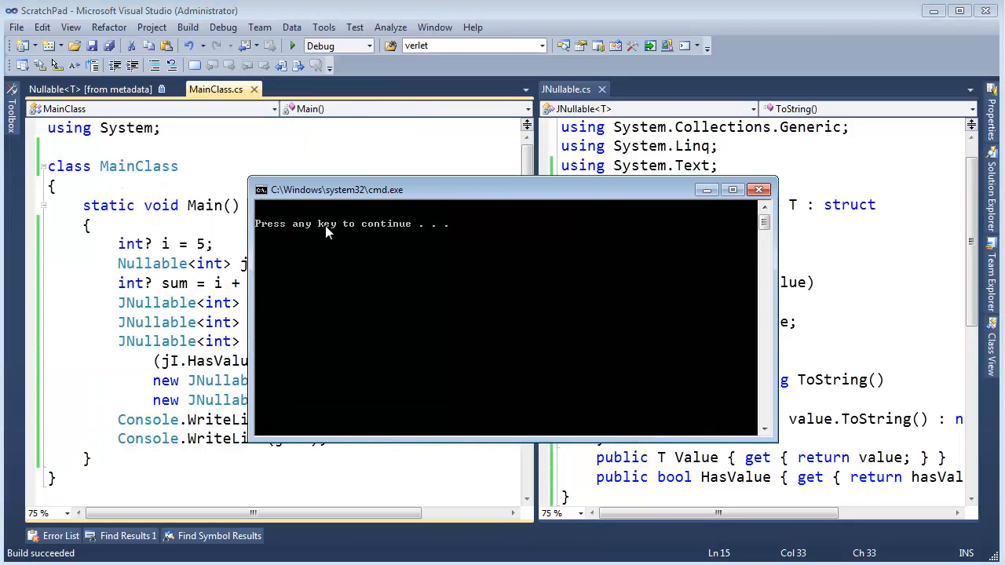
{"action": "mouse_move", "coordinate": [405, 223]}
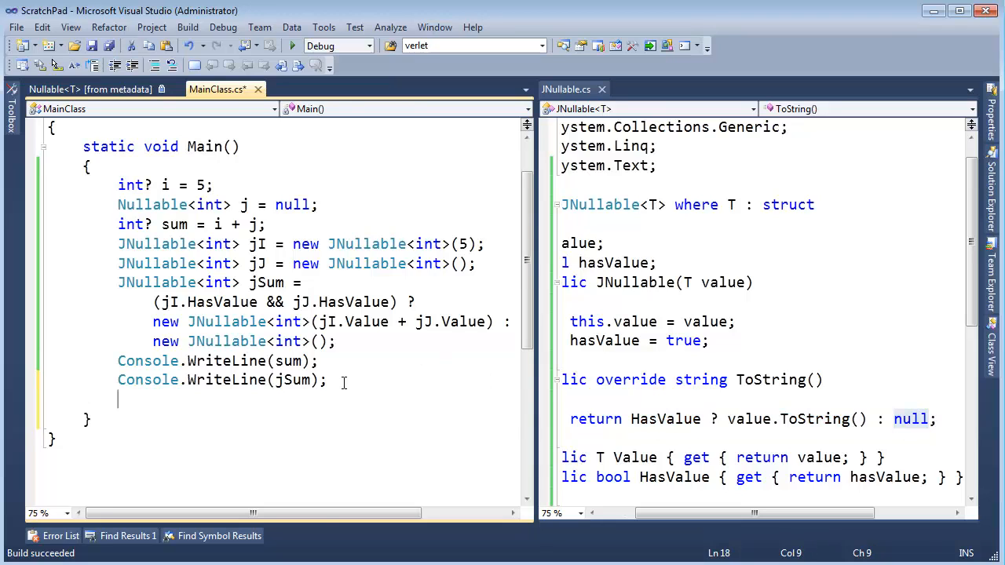
- Add Console.WriteLine(j.ToString() == ""); to Main and check the output
{"action": "type", "text": "Console.WriteLine();"}
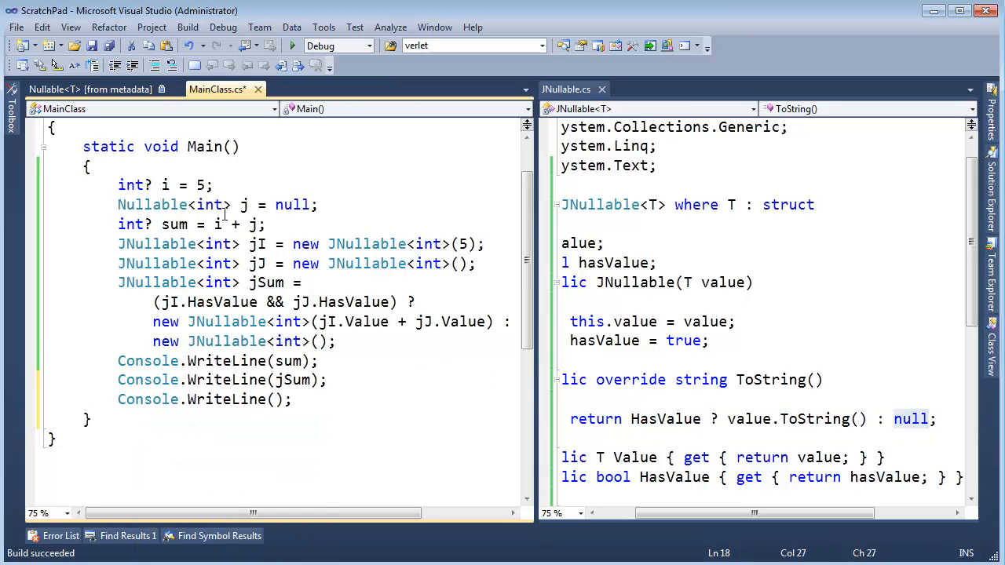
{"action": "left_click_drag", "start_coordinate": [239, 204], "coordinate": [313, 204]}
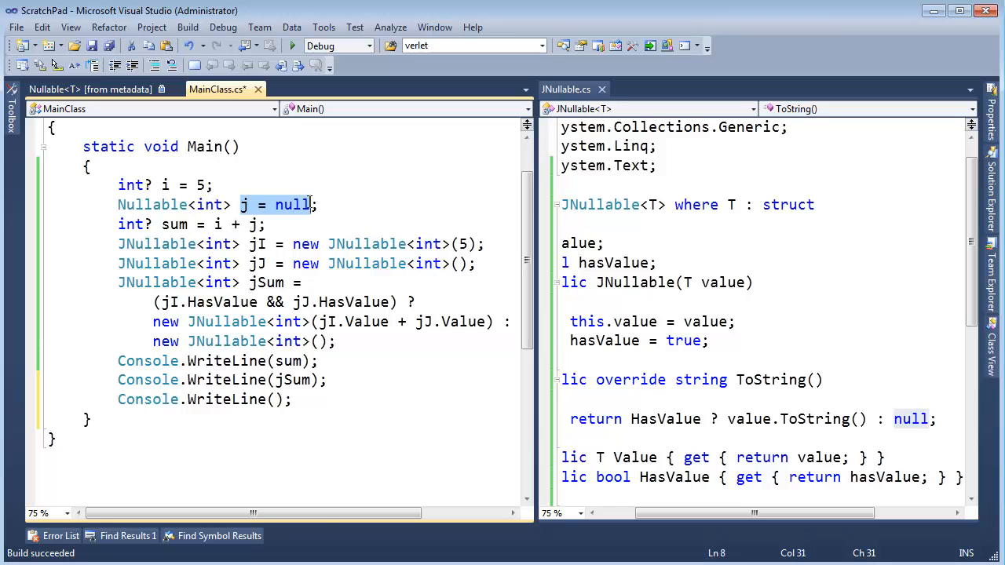
{"action": "type", "text": "j"}
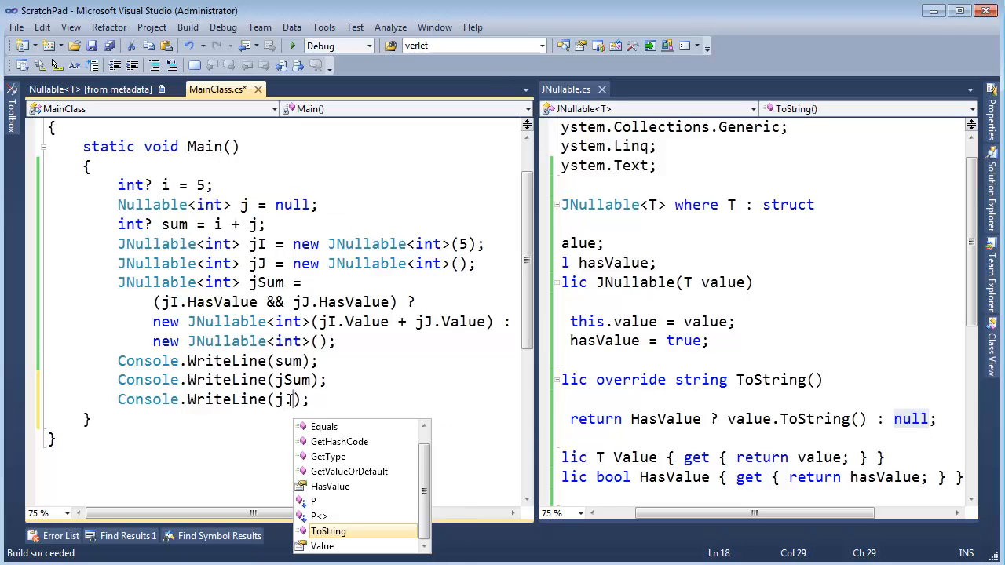
{"action": "type", "text": ".ToString() == null"}
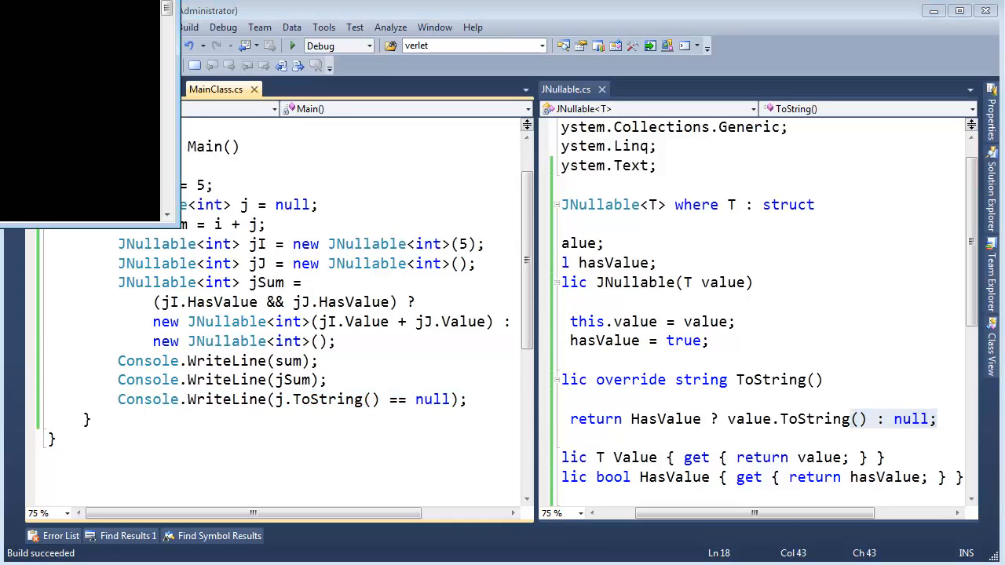
{"action": "left_click", "coordinate": [292, 44]}
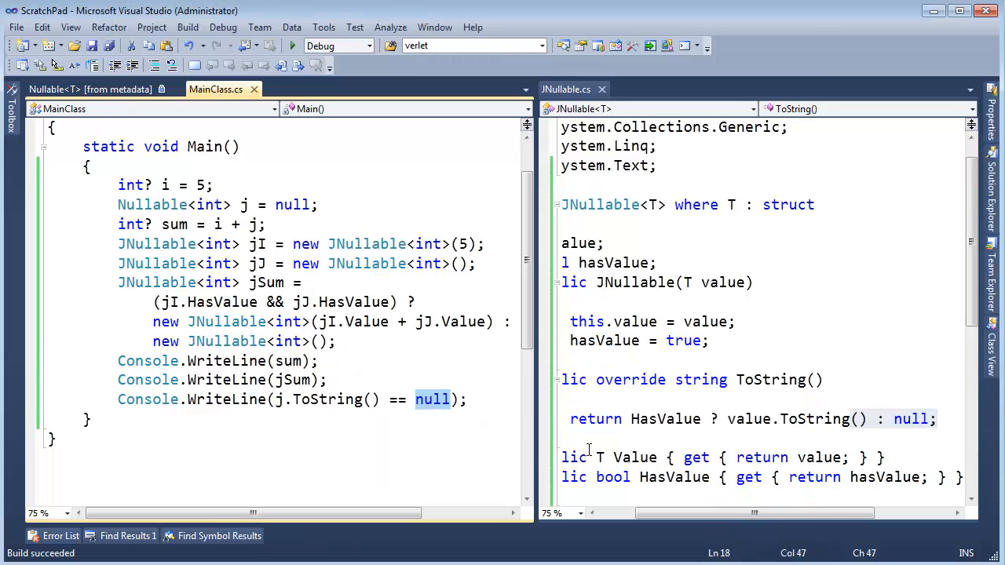
{"action": "type", "text": "\"\""}
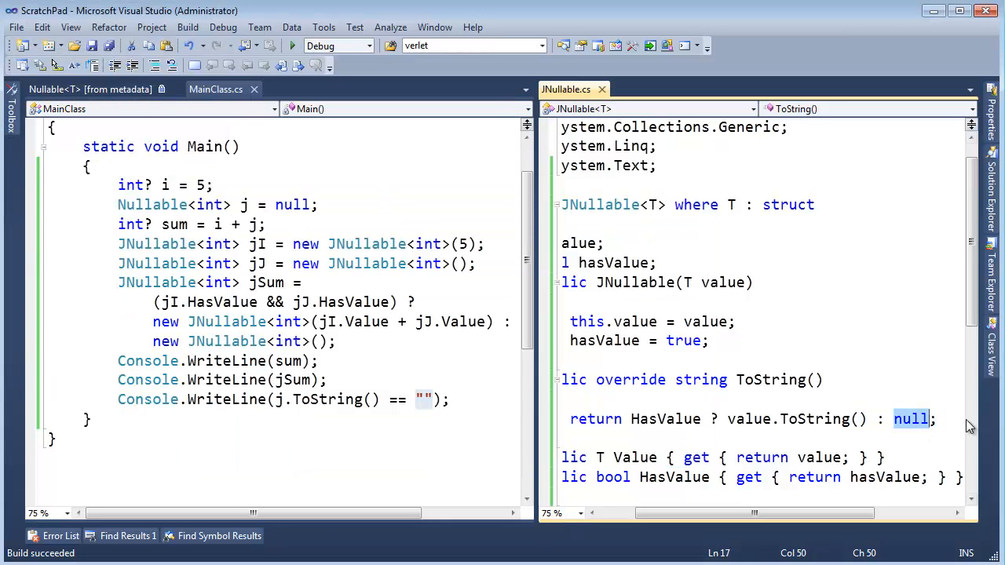
- Make JNullable's ToString return string.Empty instead of null when empty
{"action": "type", "text": "\"\""}
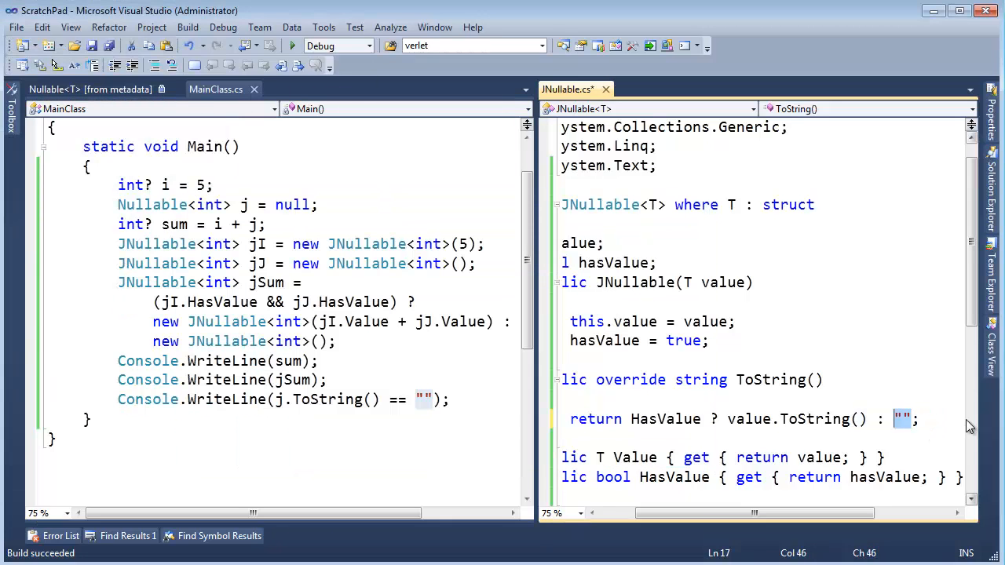
{"action": "type", "text": "string.em"}
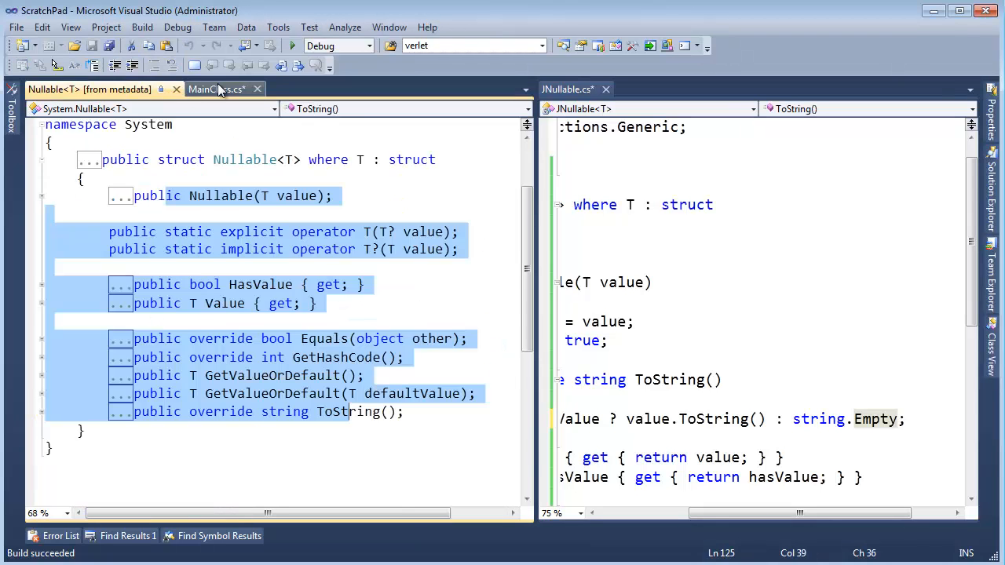
- Review HasValue and GetHashCode in Nullable<T> metadata, then return to MainClass.cs
{"action": "left_click", "coordinate": [242, 232]}
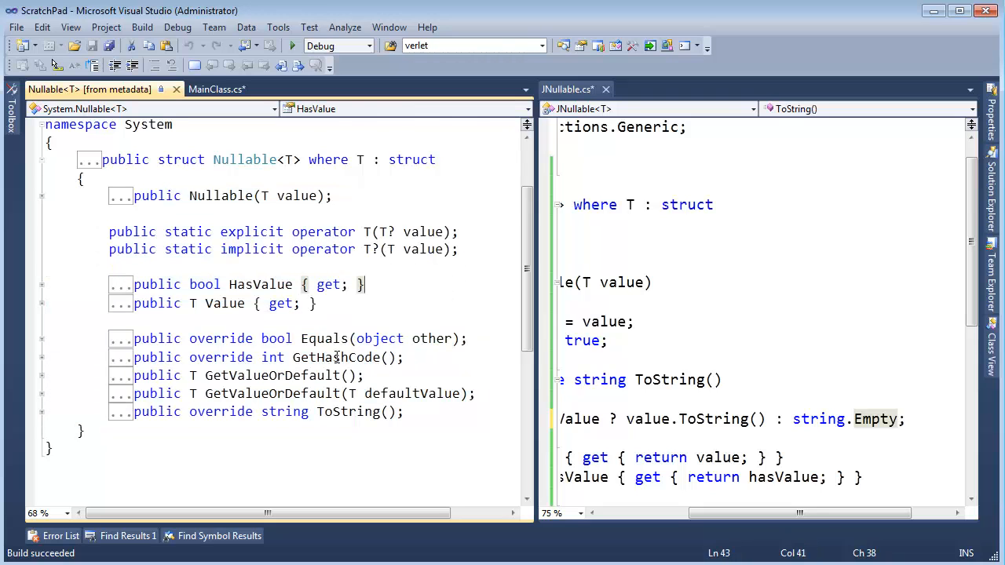
{"action": "double_click", "coordinate": [336, 358]}
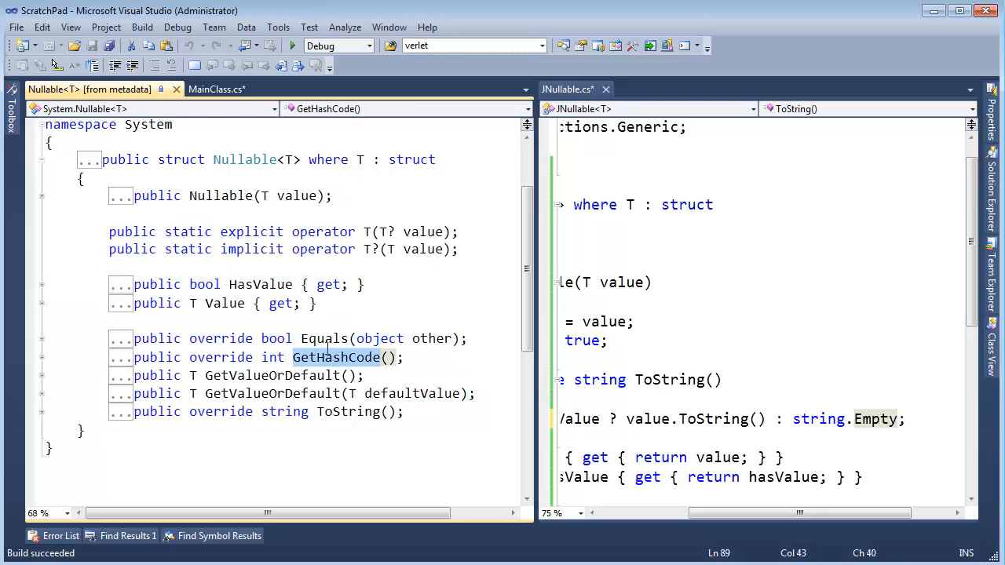
{"action": "left_click", "coordinate": [217, 88]}
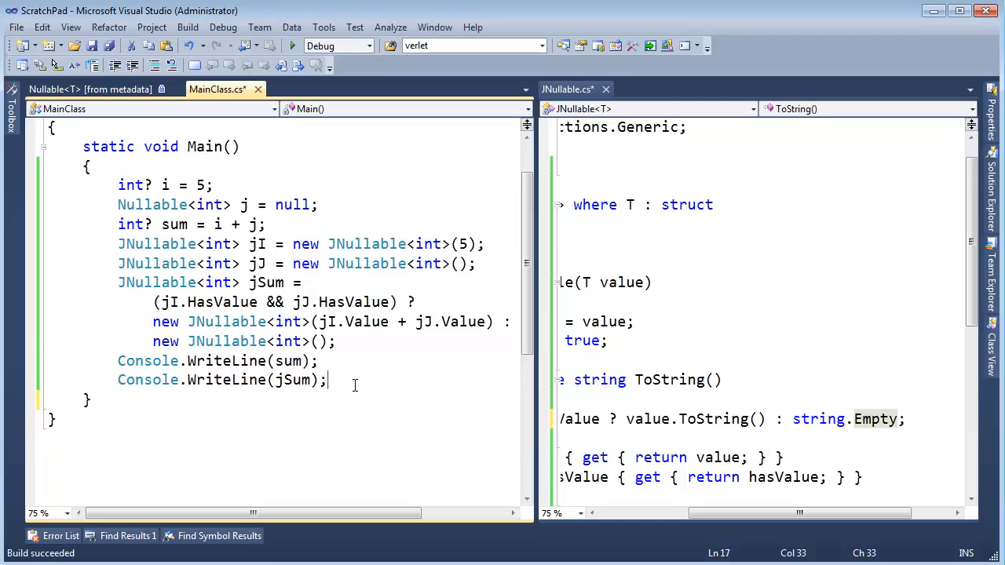
- Rewrite Main with int? i = 5, int? j = 5 and Console.WriteLine(i == j);
{"action": "key", "text": "Enter"}
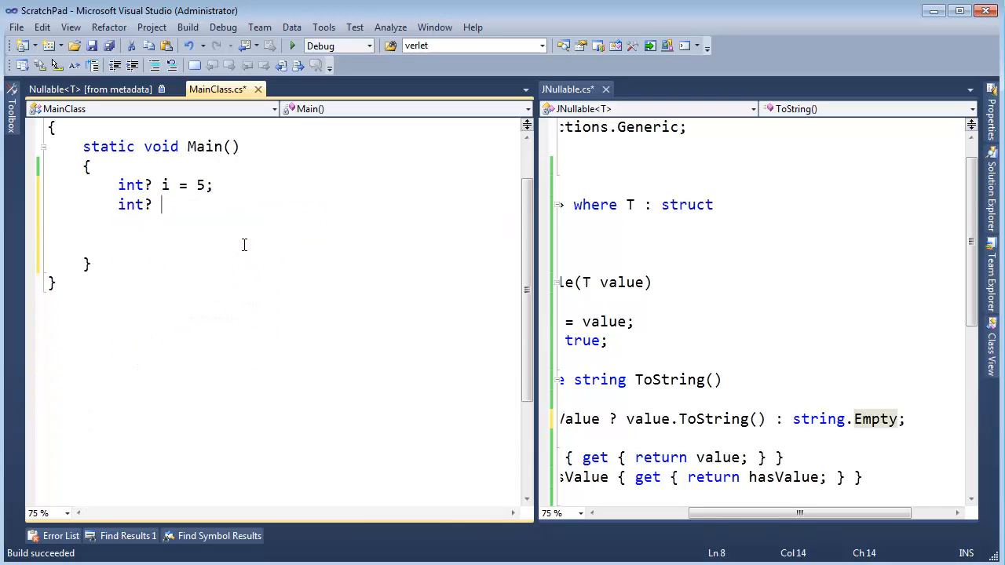
{"action": "type", "text": "j = 55;"}
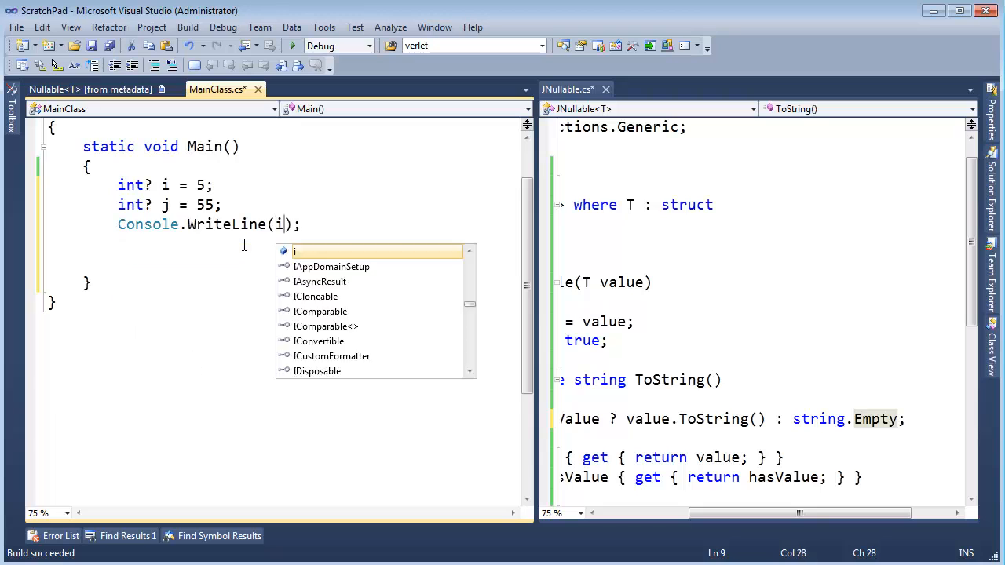
{"action": "type", "text": "== j"}
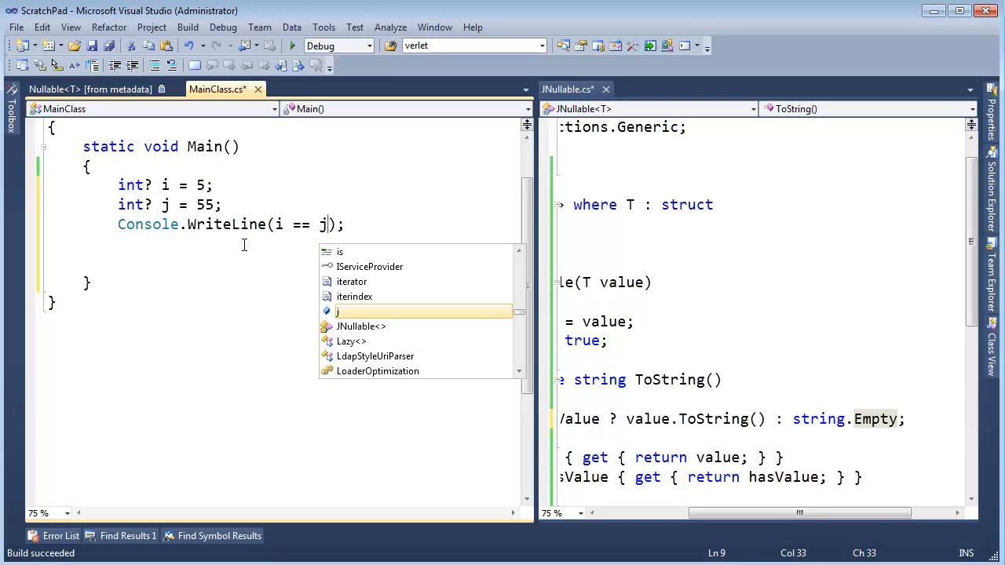
{"action": "key", "text": "Escape"}
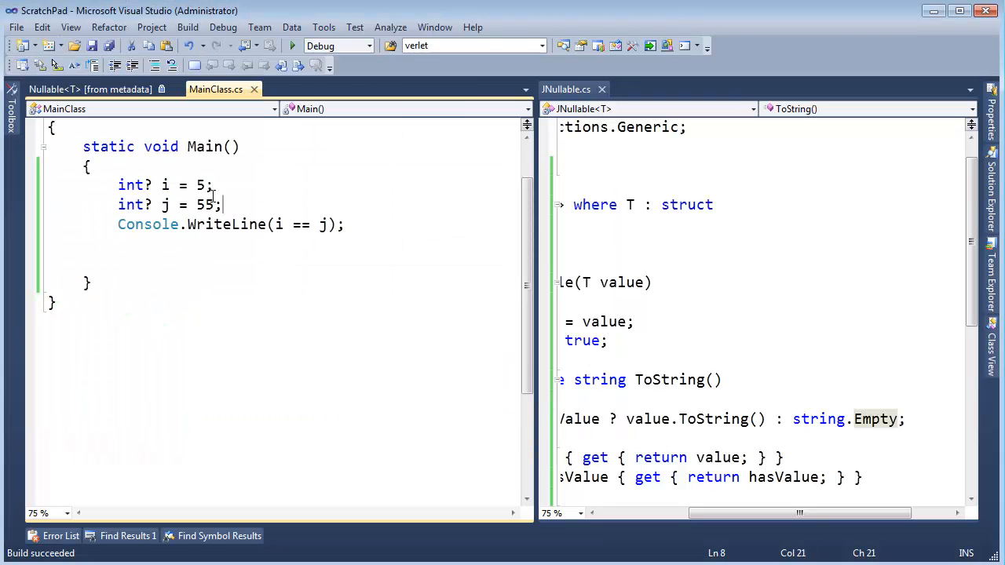
{"action": "key", "text": "BackSpace"}
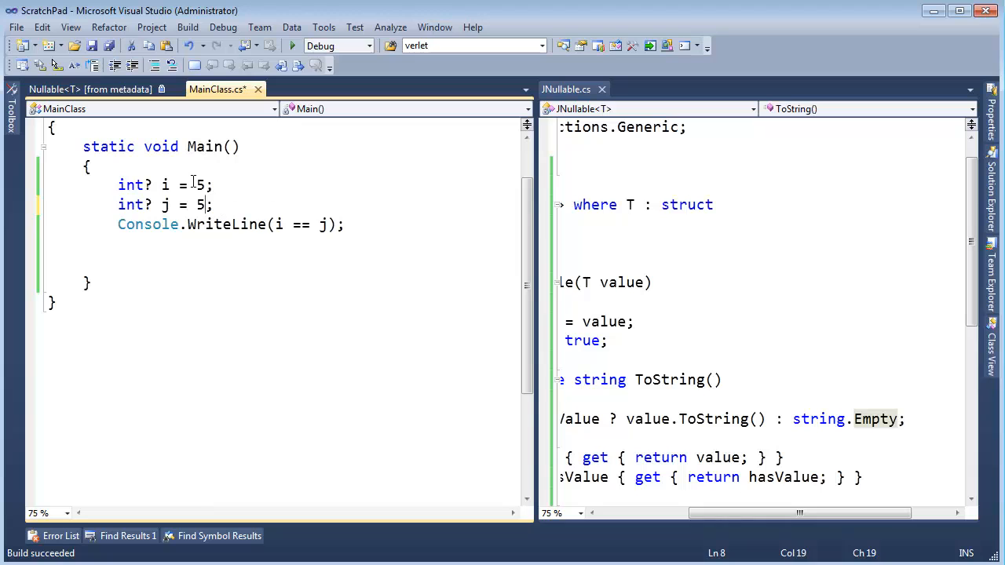
- Change j to null and run, printing False for i == j
{"action": "key", "text": "F5"}
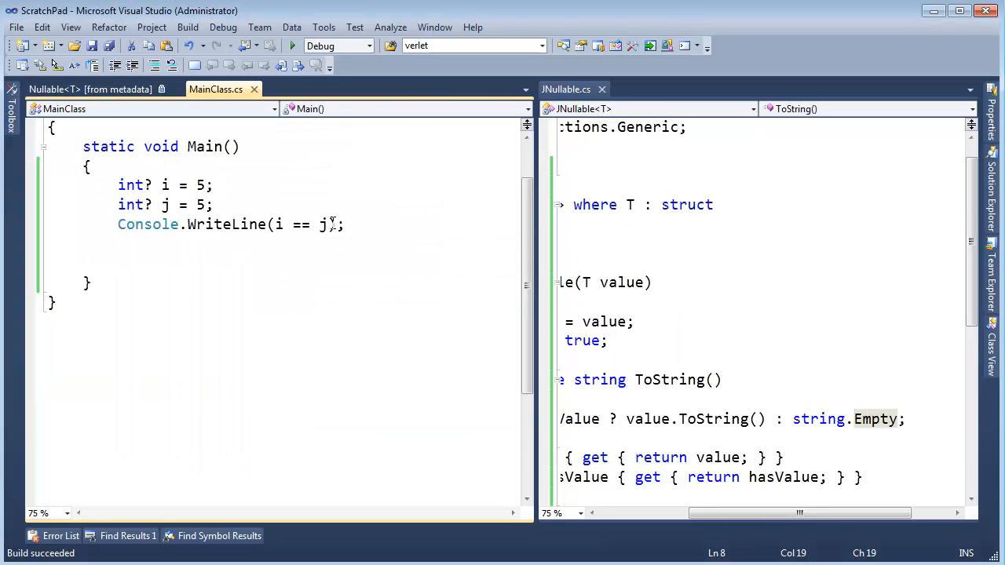
{"action": "type", "text": "null"}
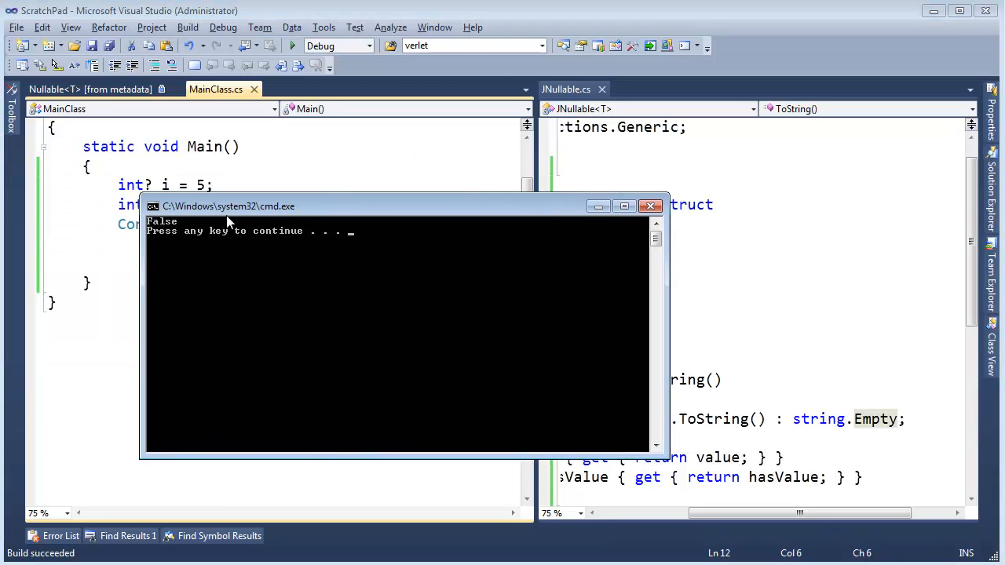
- Set i to null as well so i == j prints True on the next run
{"action": "key", "text": "enter"}
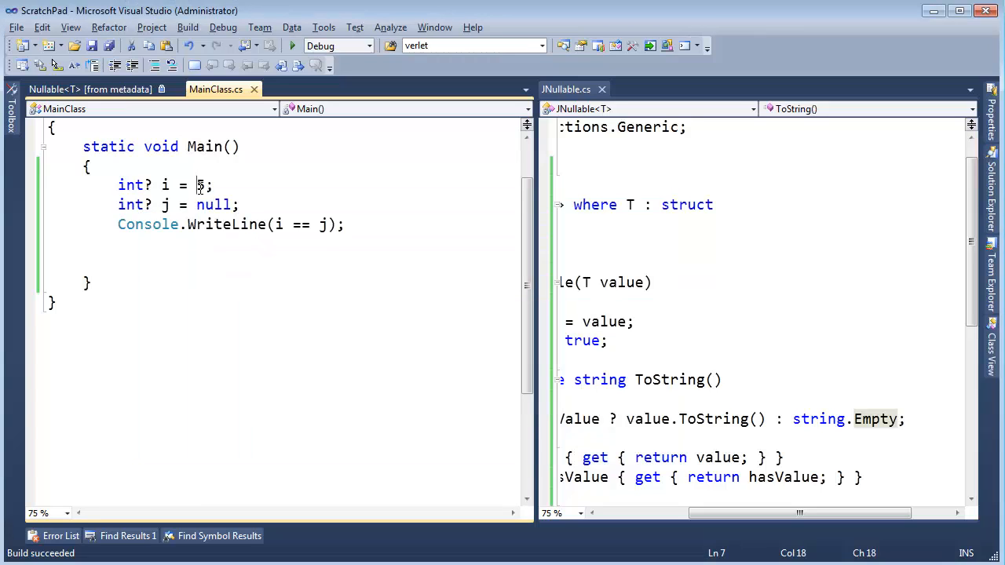
{"action": "type", "text": "null"}
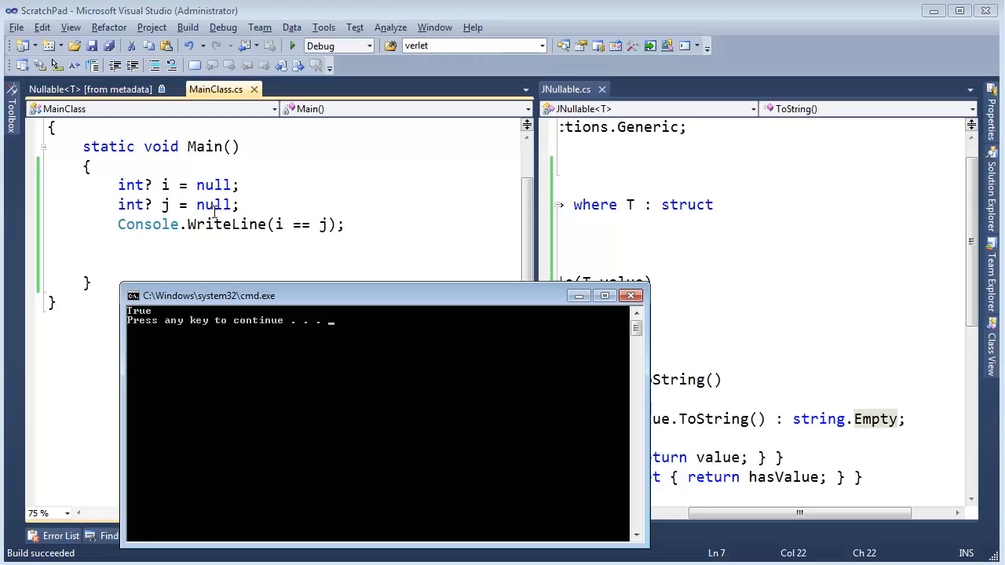
{"action": "mouse_move", "coordinate": [152, 333]}
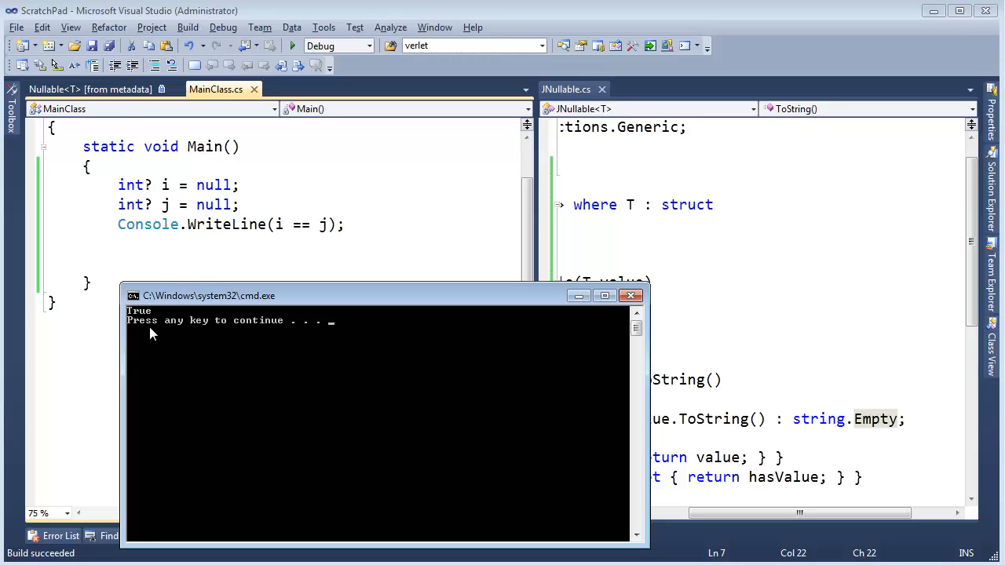
{"action": "mouse_move", "coordinate": [151, 323]}
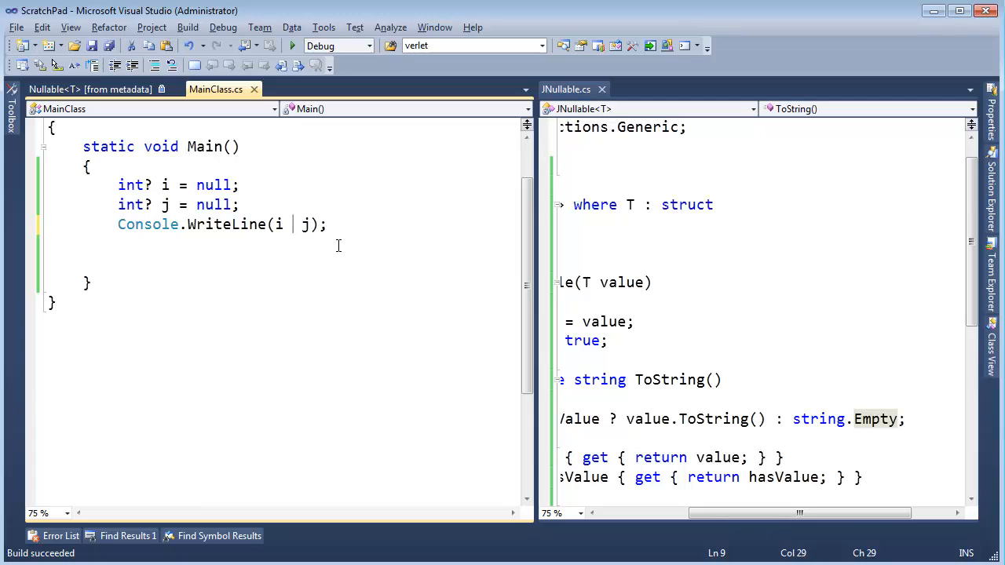
- Replace the == comparison between i and j with the | operator
{"action": "type", "text": ">"}
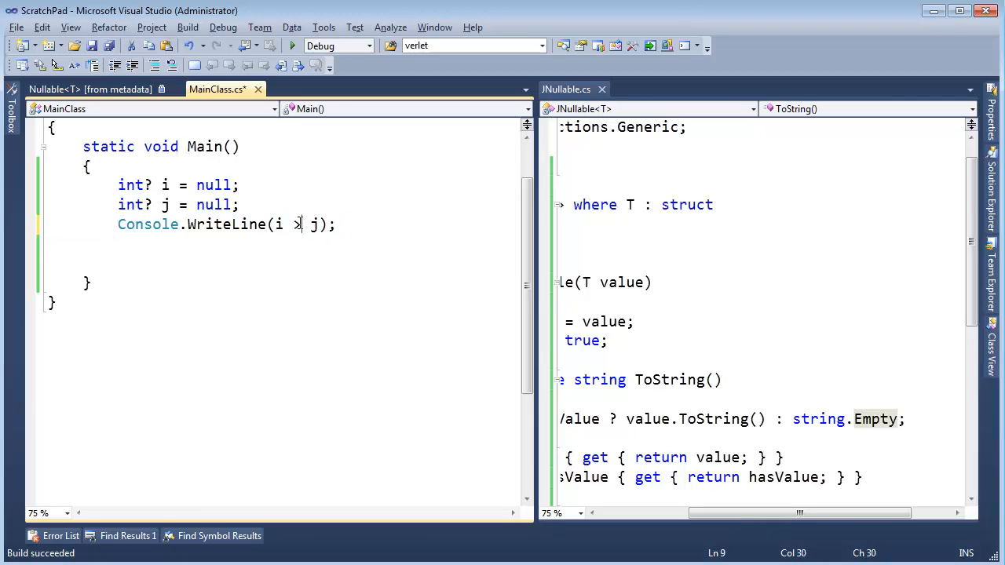
{"action": "key", "text": "Backspace"}
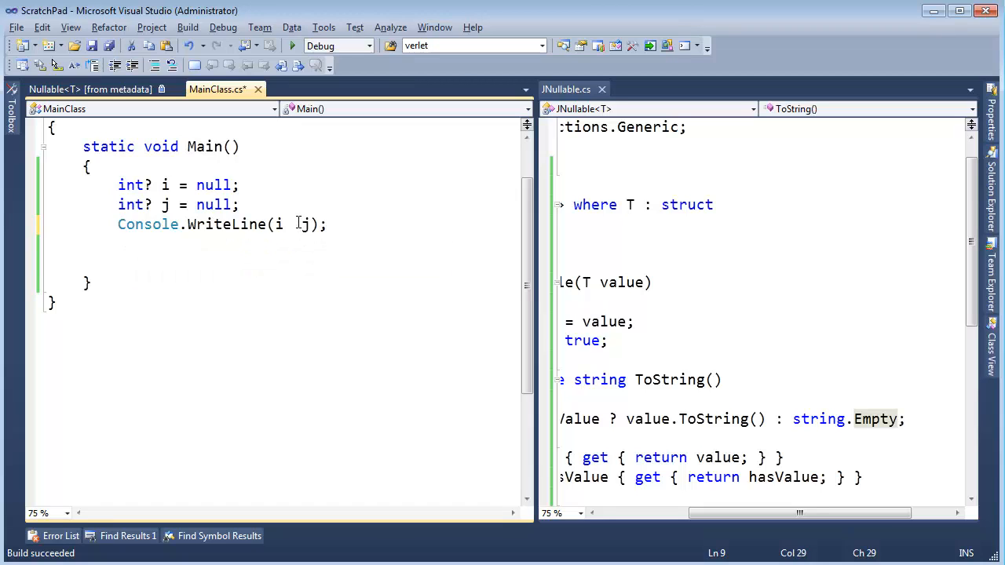
{"action": "type", "text": "|"}
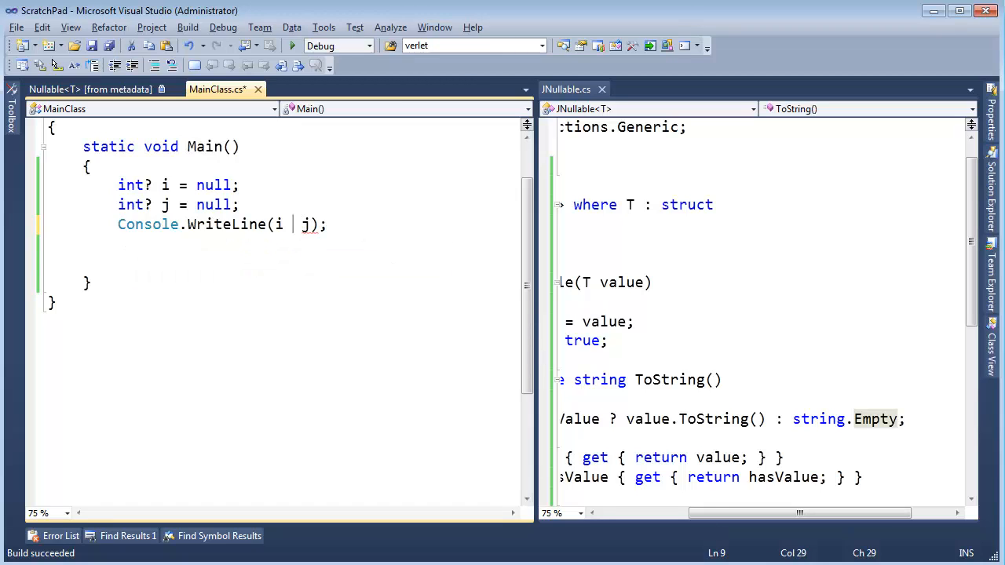